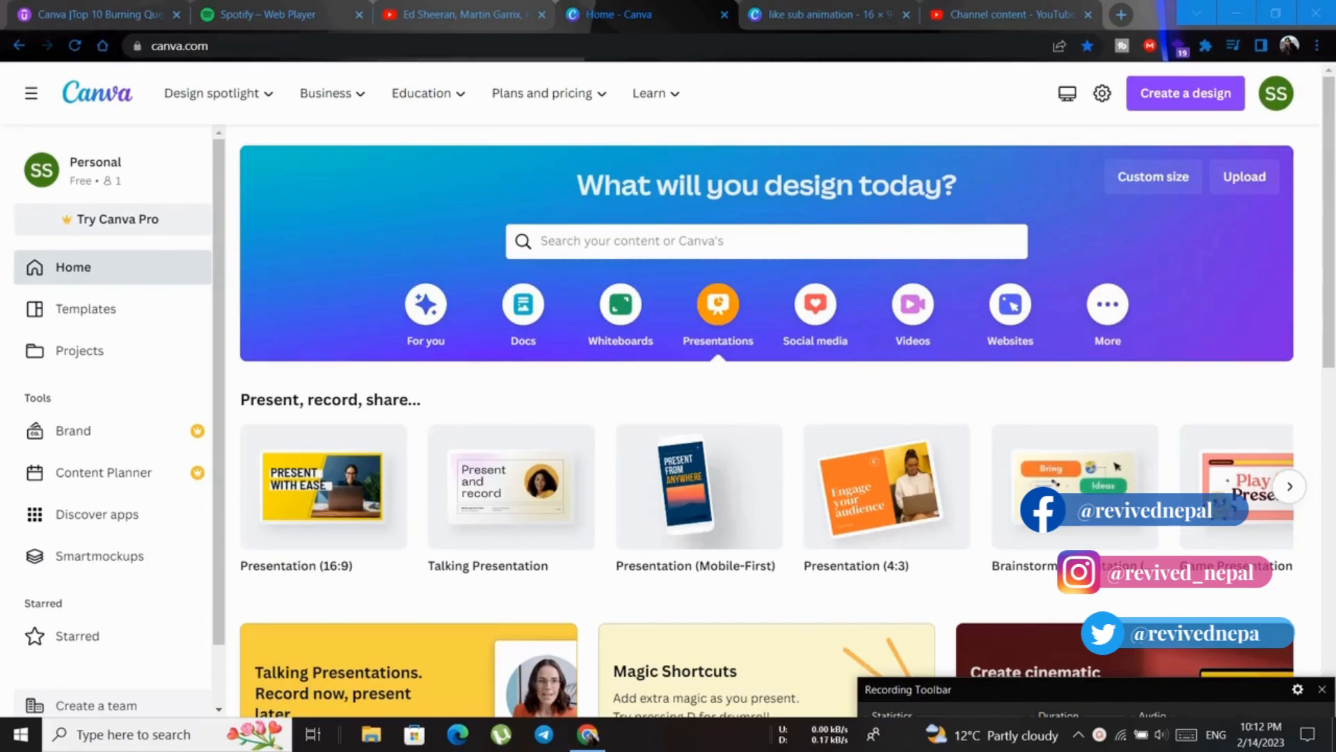
{"action": "mouse_move", "coordinate": [323, 486]}
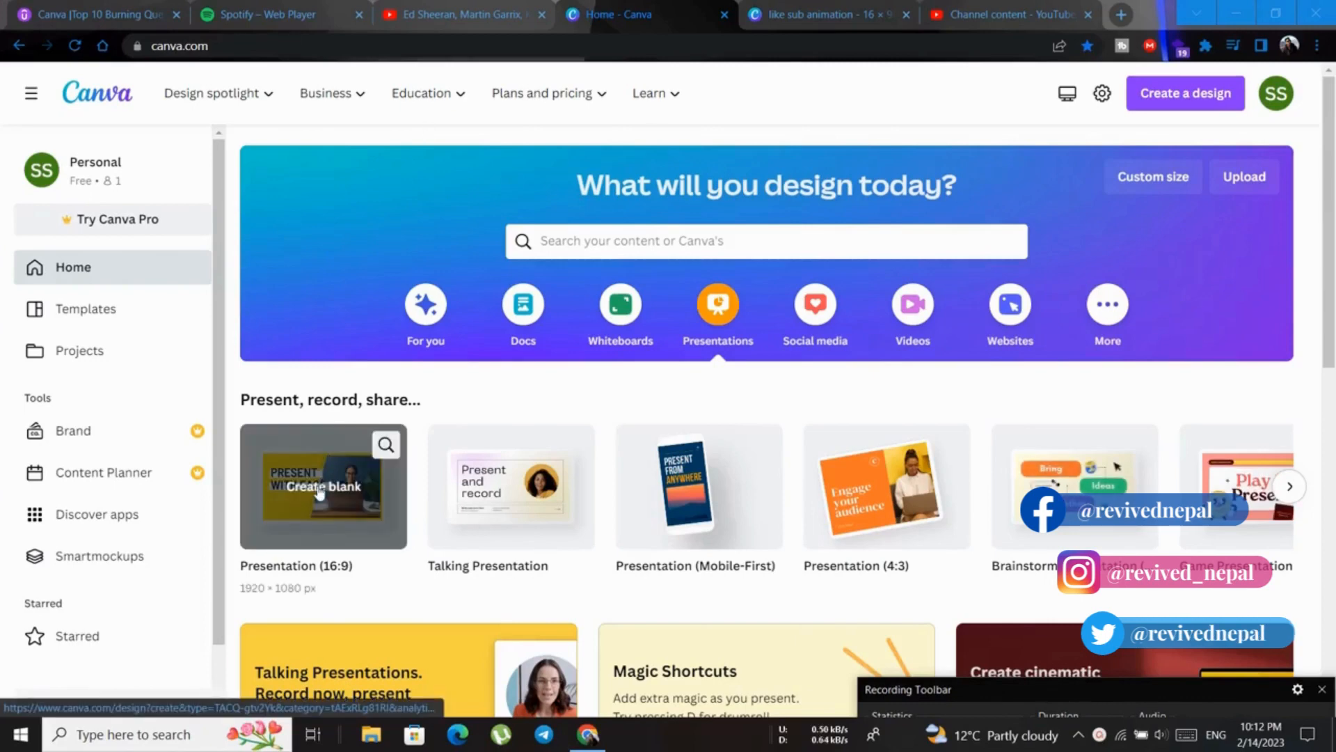
Step: Create a blank Presentation (16:9) design from the Canva home page
{"action": "left_click", "coordinate": [323, 485]}
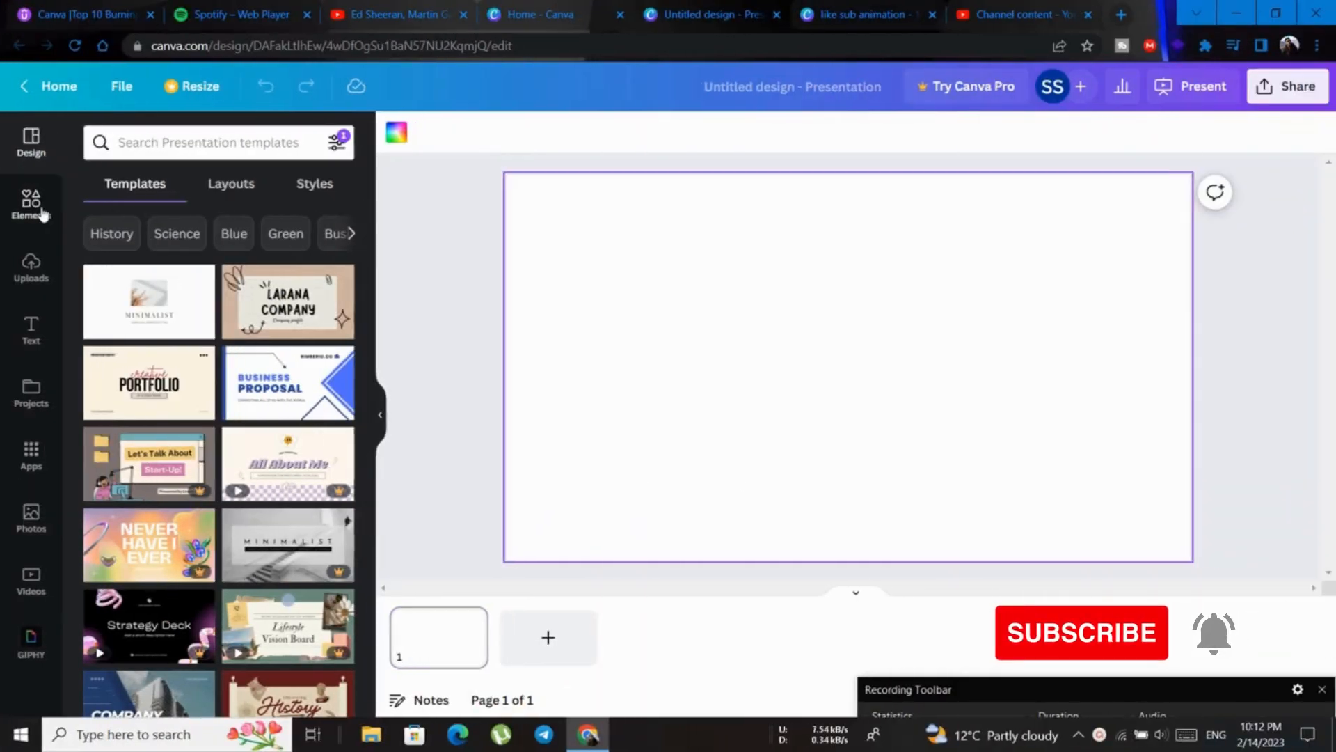
Step: Add the blue-to-purple gradient from an Elements 'gradient' search and recolour its blue end orange
{"action": "left_click", "coordinate": [30, 204]}
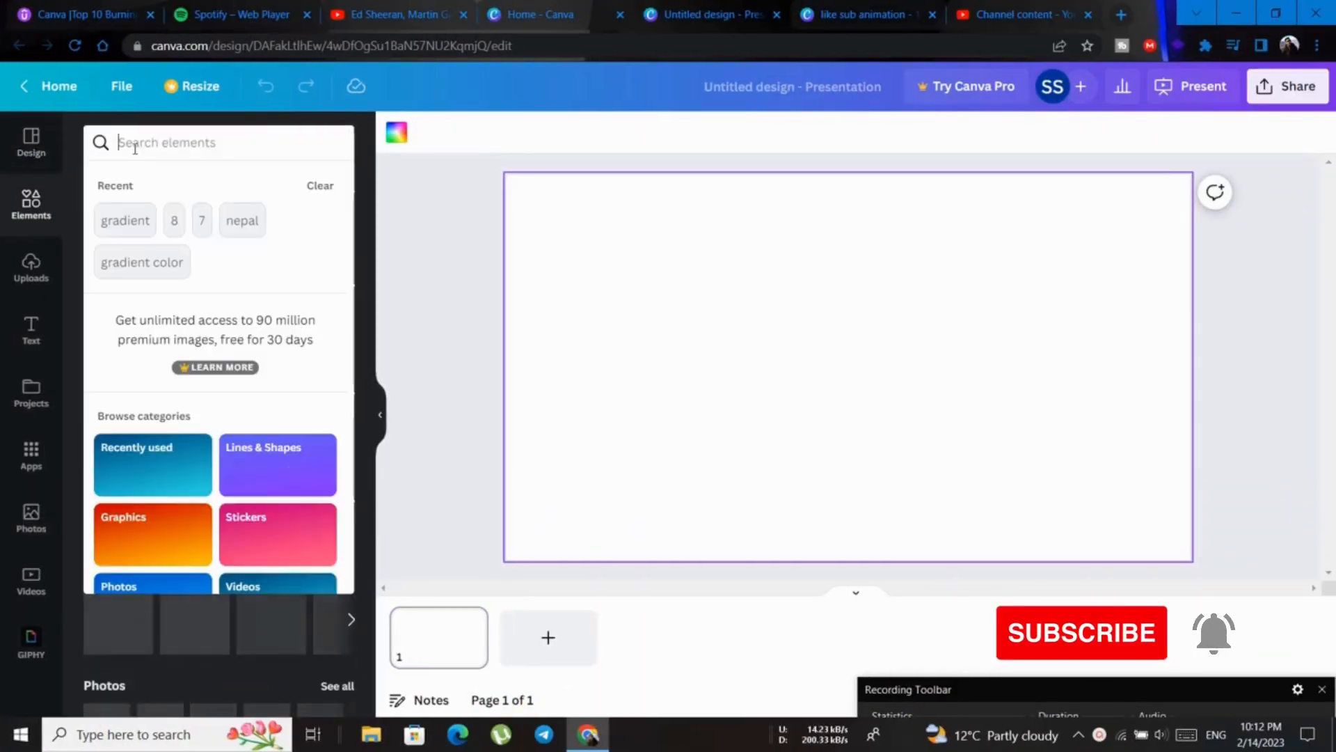
{"action": "left_click", "coordinate": [125, 220]}
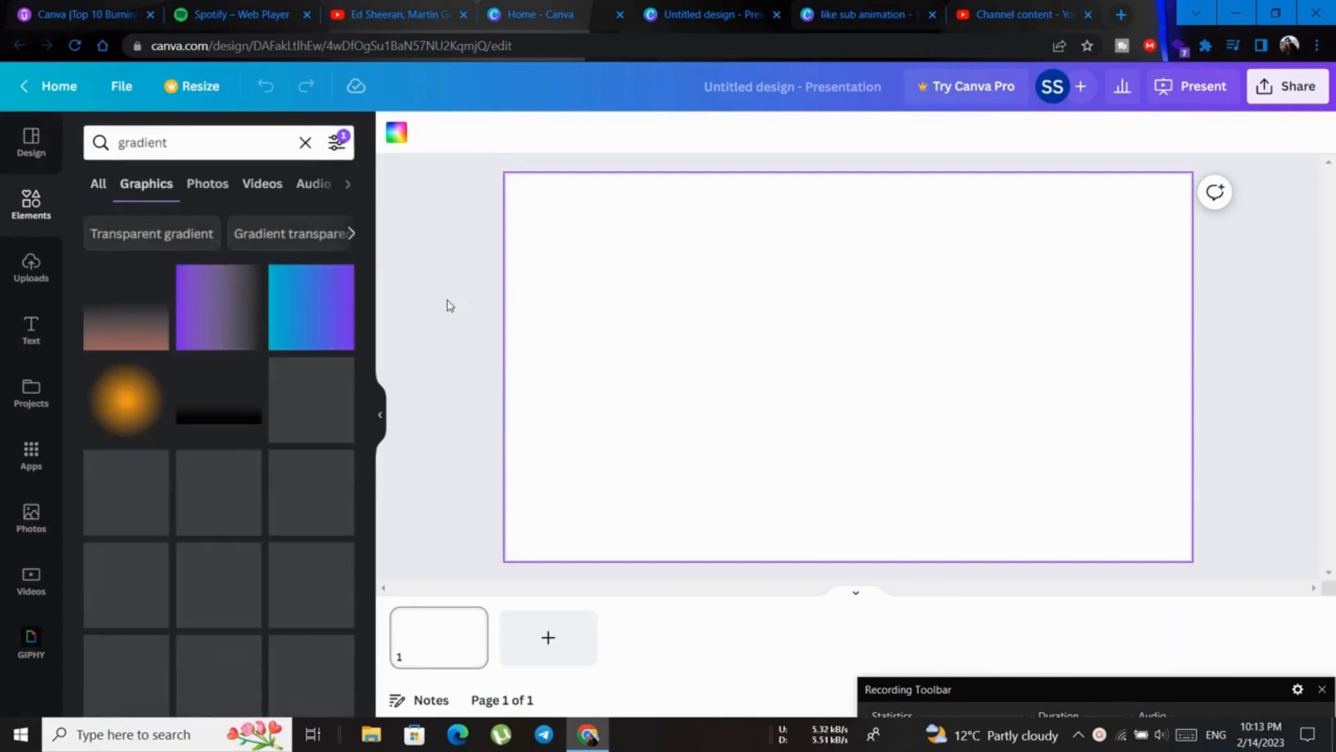
{"action": "scroll", "scroll_direction": "down", "scroll_amount": 3}
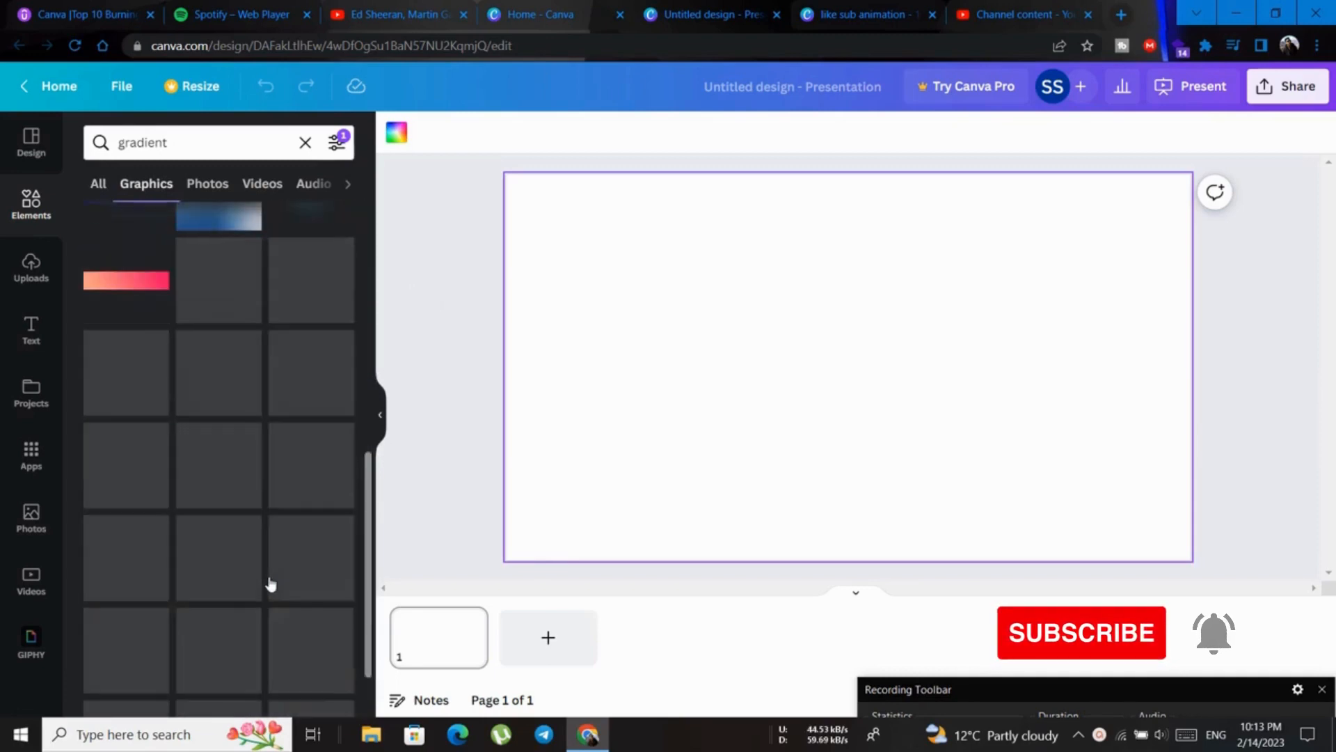
{"action": "scroll", "scroll_direction": "up", "scroll_amount": 3}
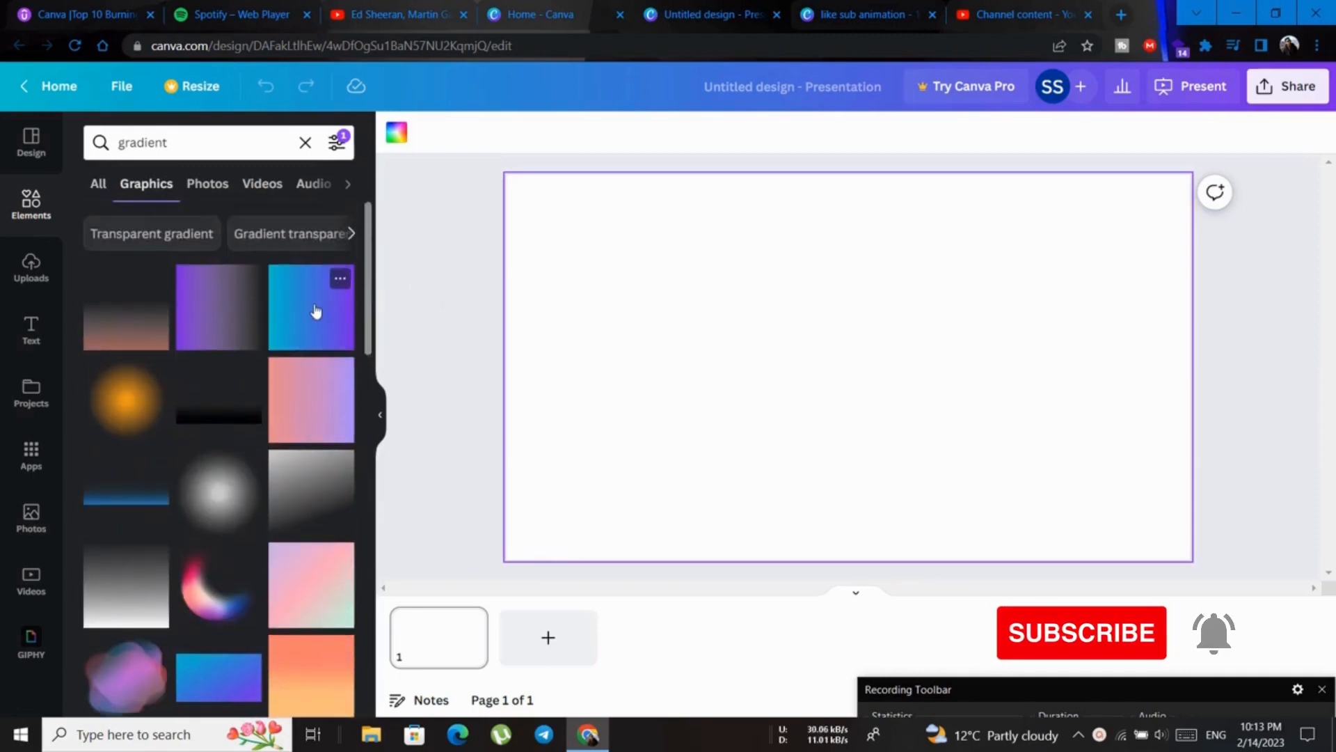
{"action": "left_click", "coordinate": [311, 307]}
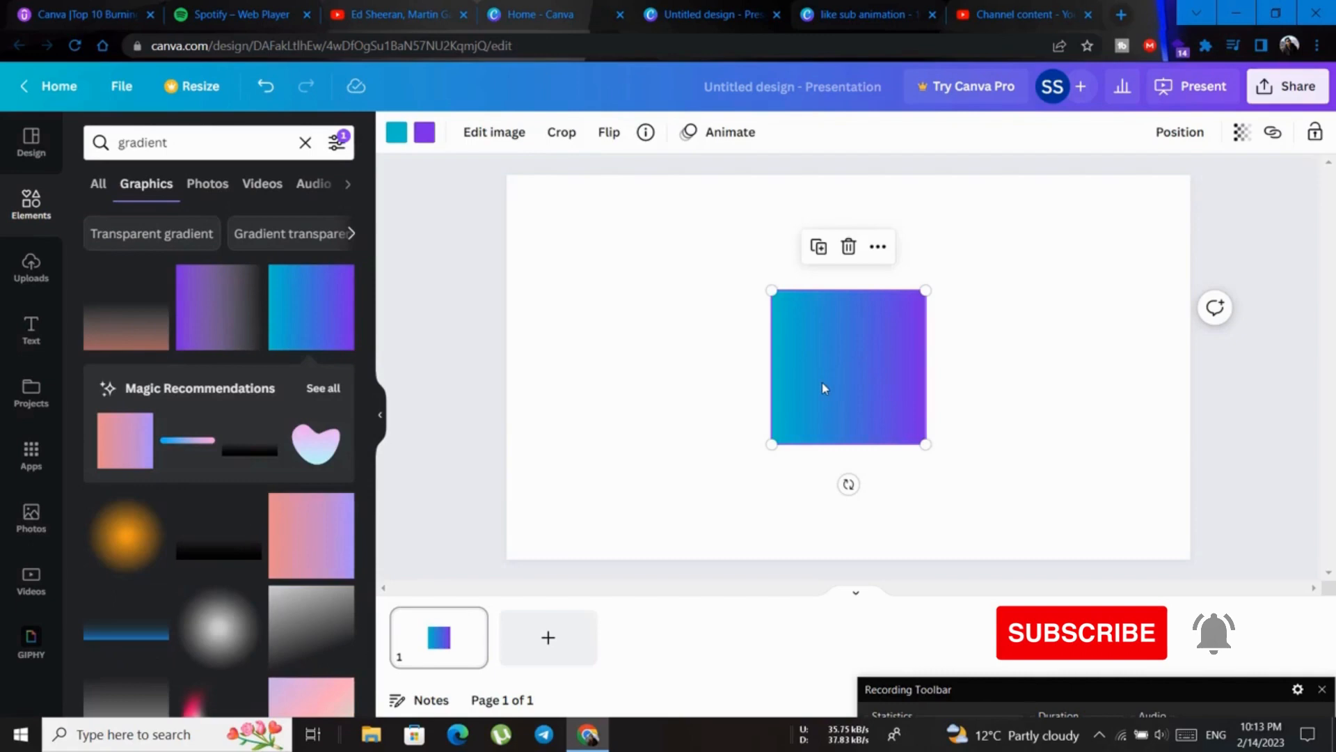
{"action": "left_click", "coordinate": [424, 133]}
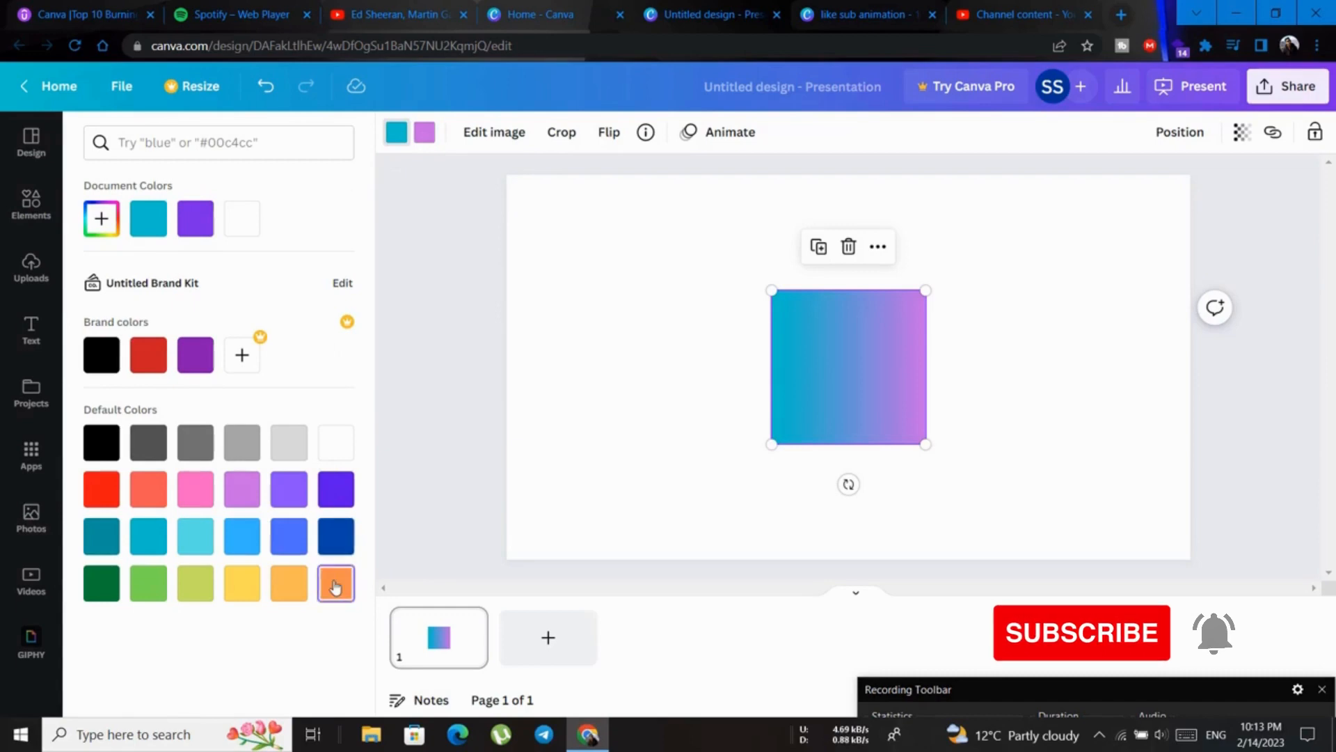
{"action": "left_click", "coordinate": [335, 583]}
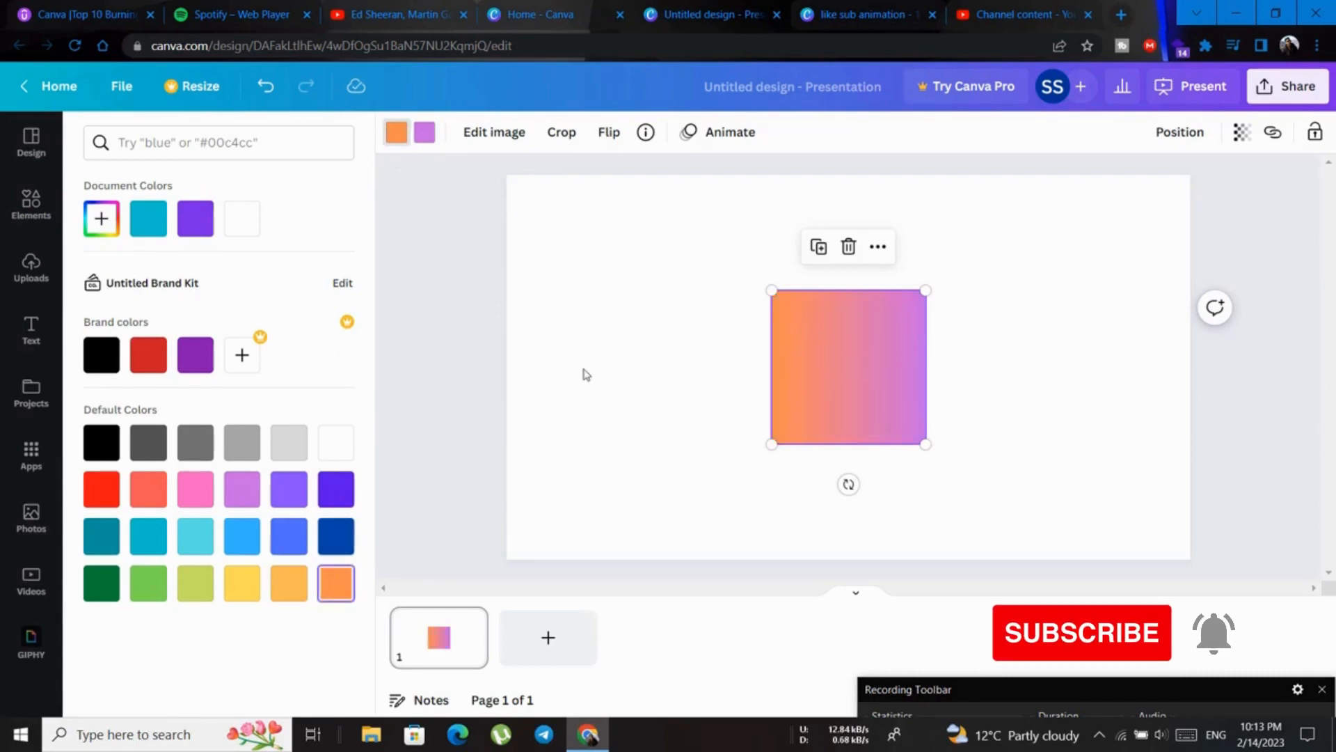
{"action": "mouse_move", "coordinate": [381, 234]}
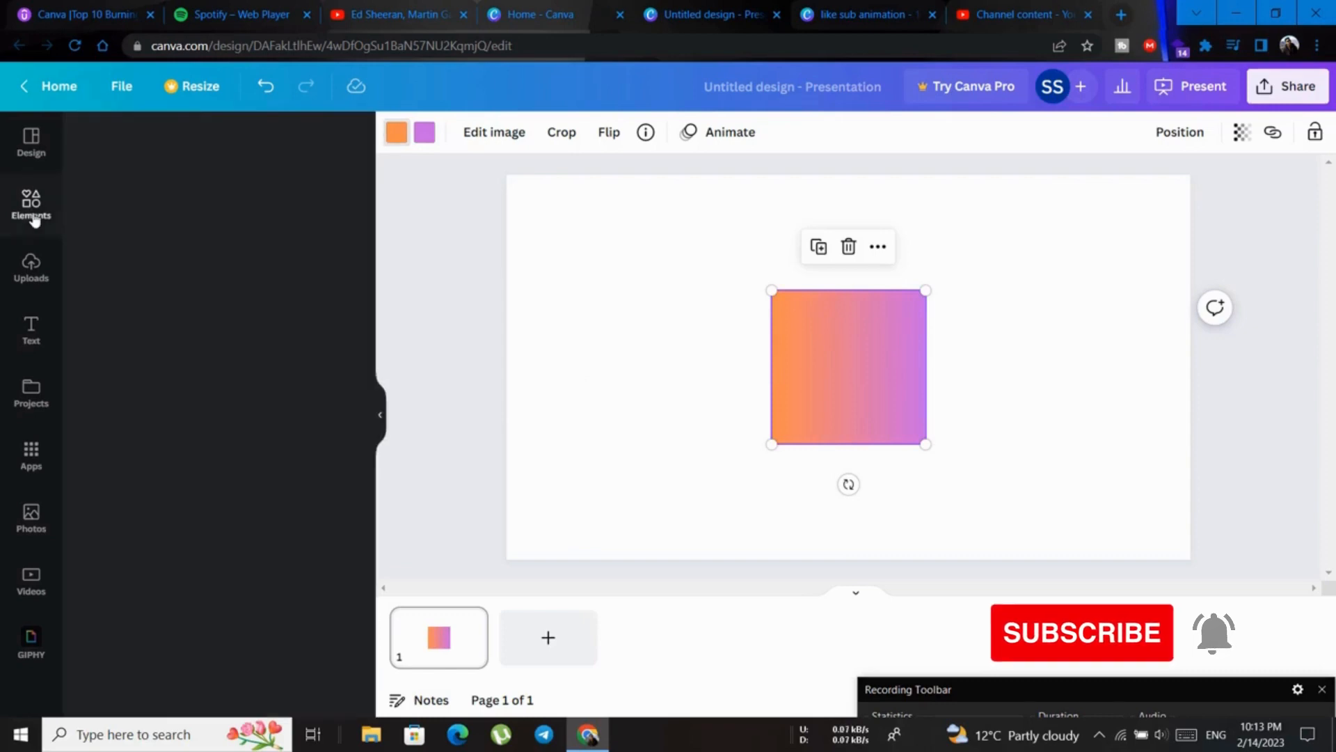
Step: Search Elements for 'gradient' and add the pastel pink-and-blue gradient photo beside the square
{"action": "left_click", "coordinate": [31, 205]}
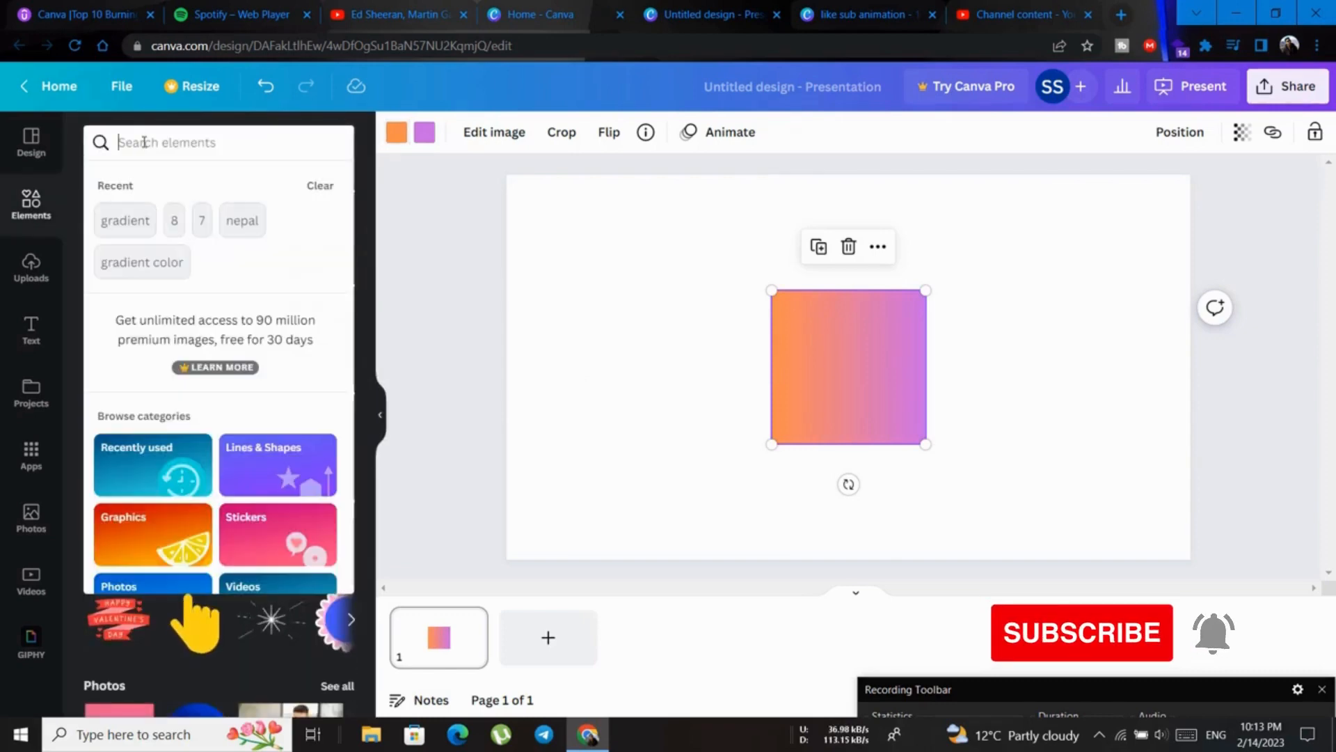
{"action": "type", "text": "grad"}
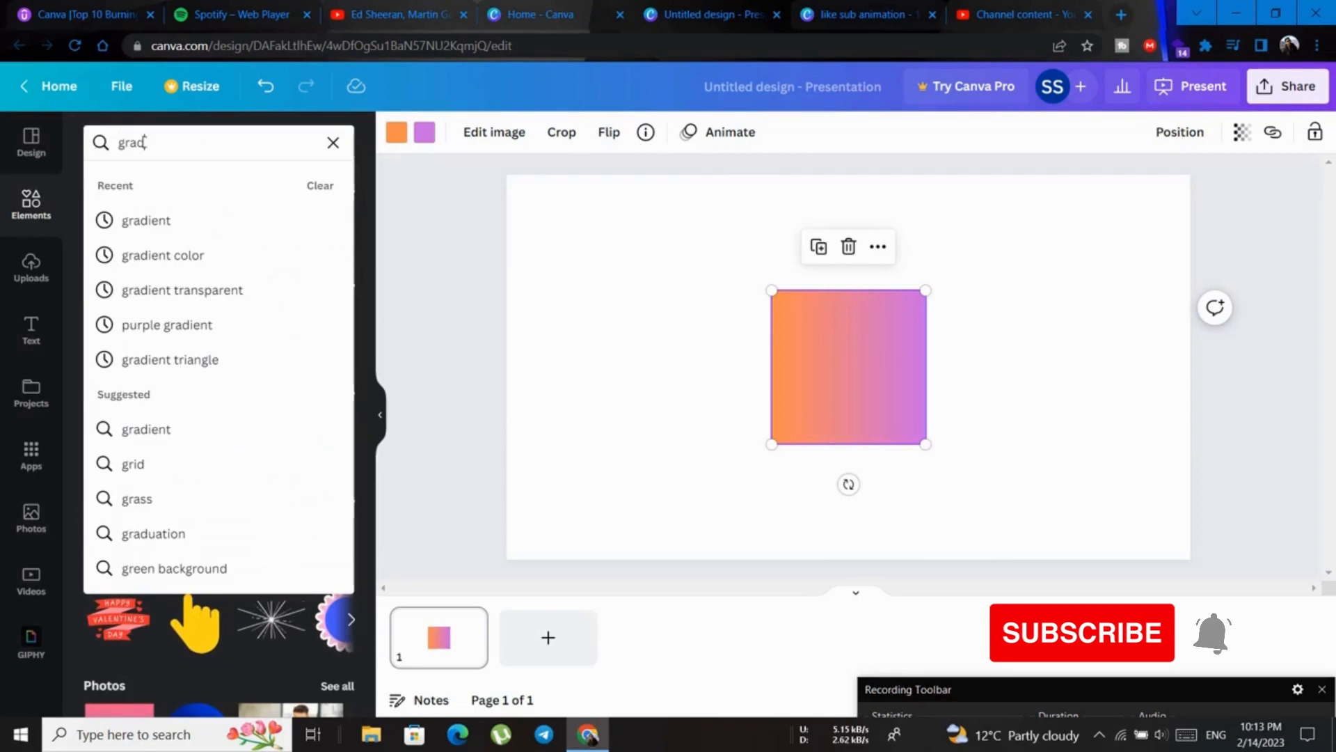
{"action": "type", "text": "ient"}
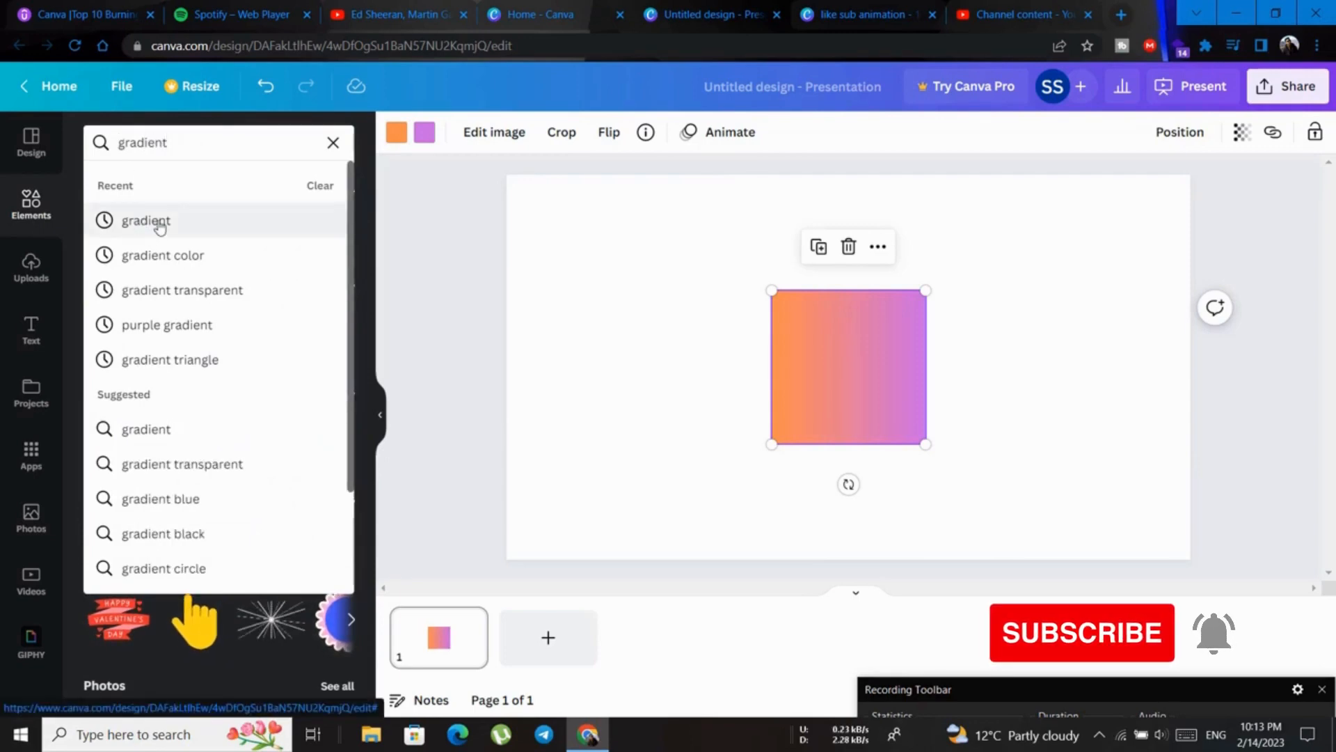
{"action": "left_click", "coordinate": [145, 221]}
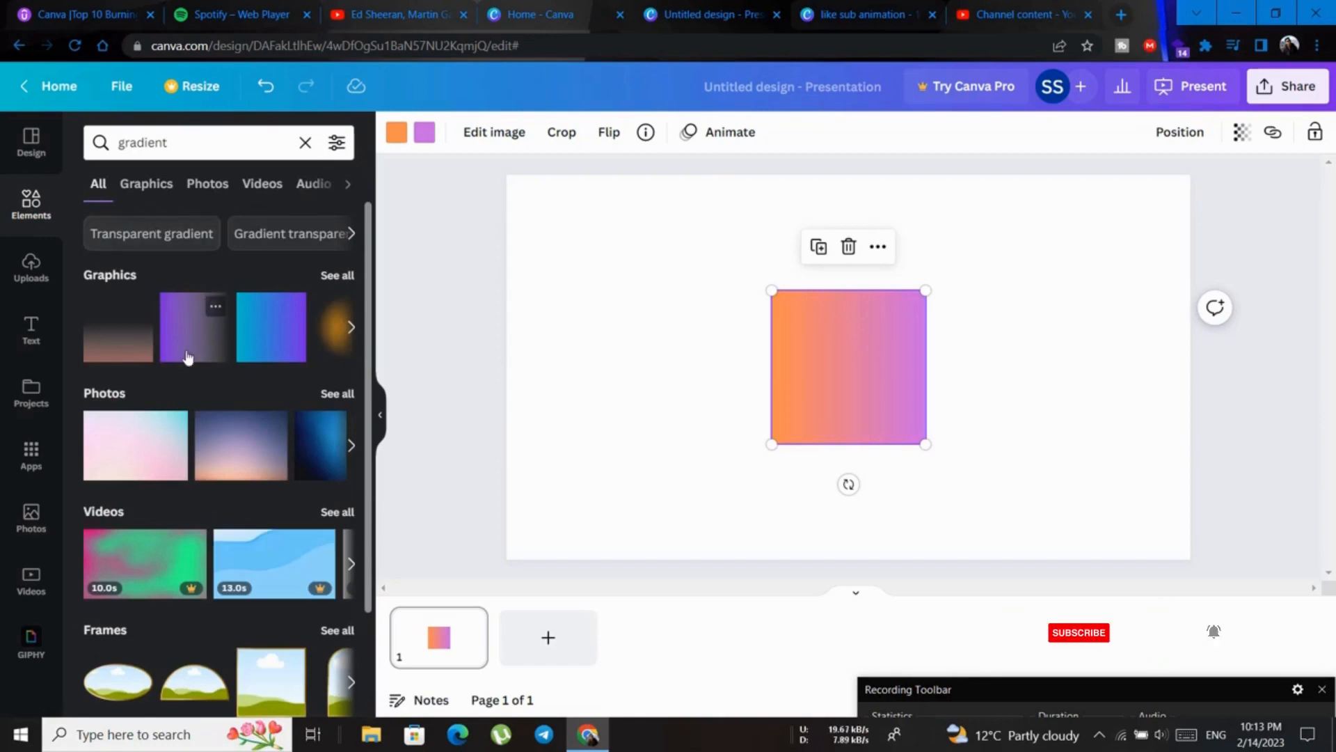
{"action": "scroll", "scroll_direction": "down", "scroll_amount": 3}
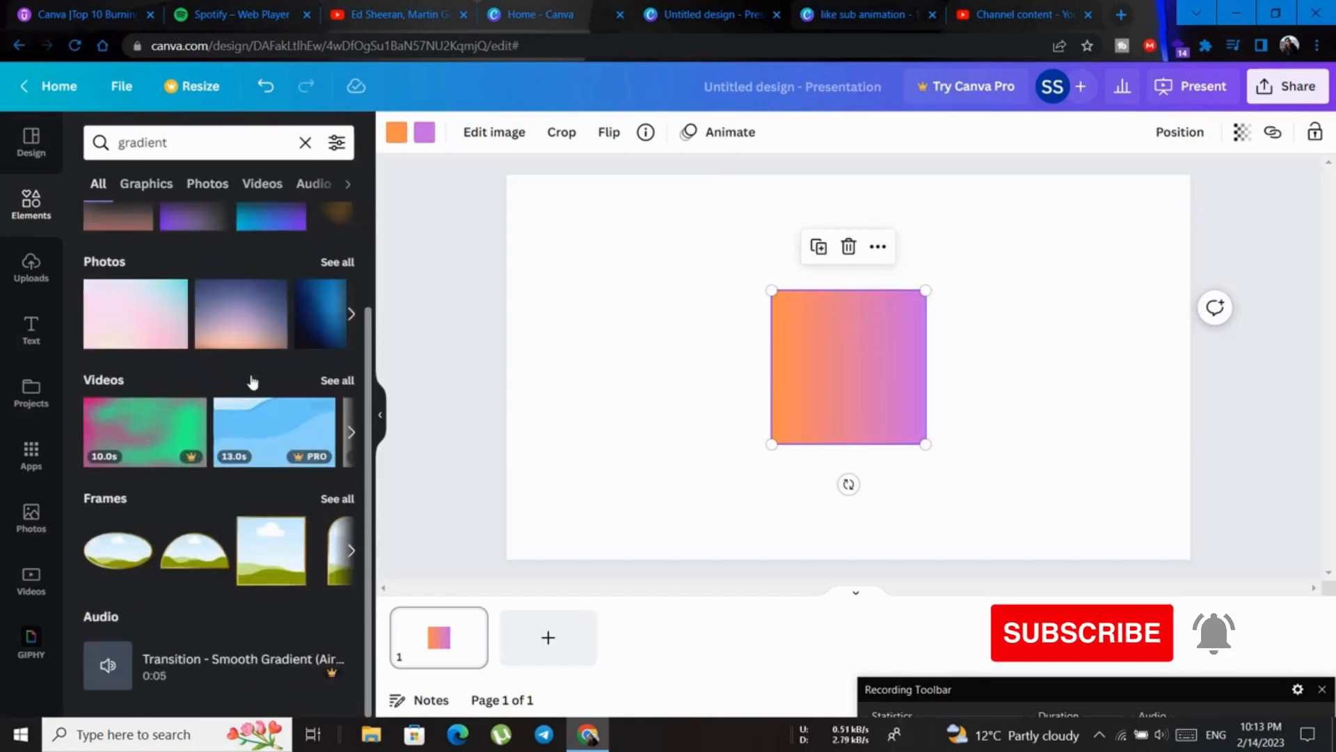
{"action": "left_click", "coordinate": [350, 314]}
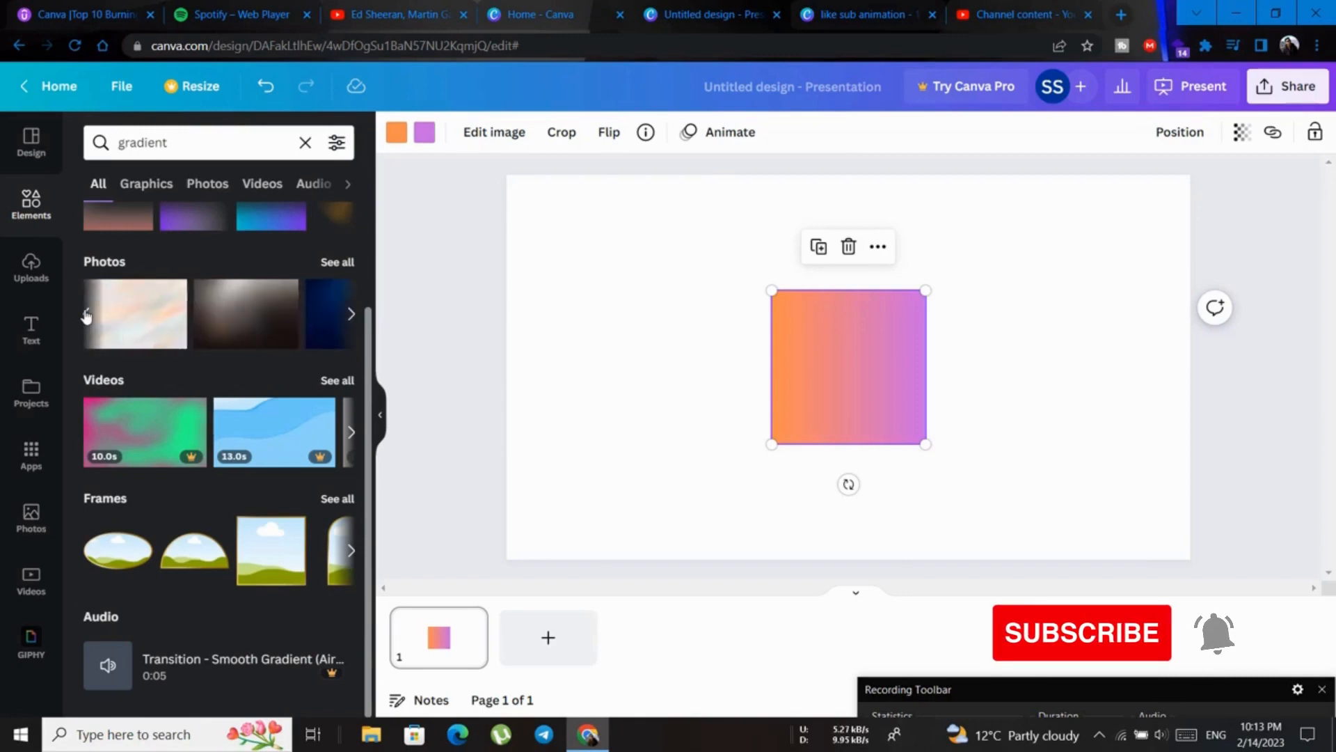
{"action": "left_click", "coordinate": [134, 314]}
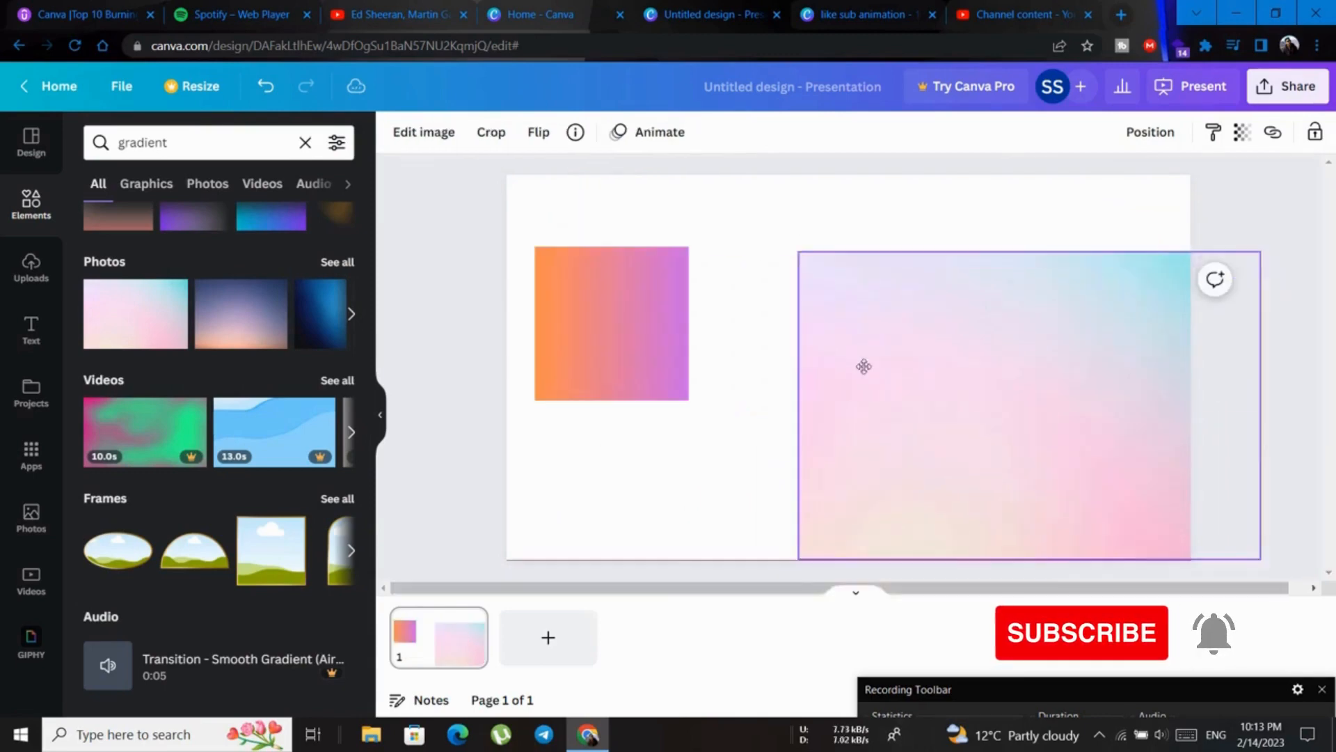
Step: Resize the pastel photo by its corner handles to sit inside the slide, right of the square
{"action": "left_click", "coordinate": [490, 133]}
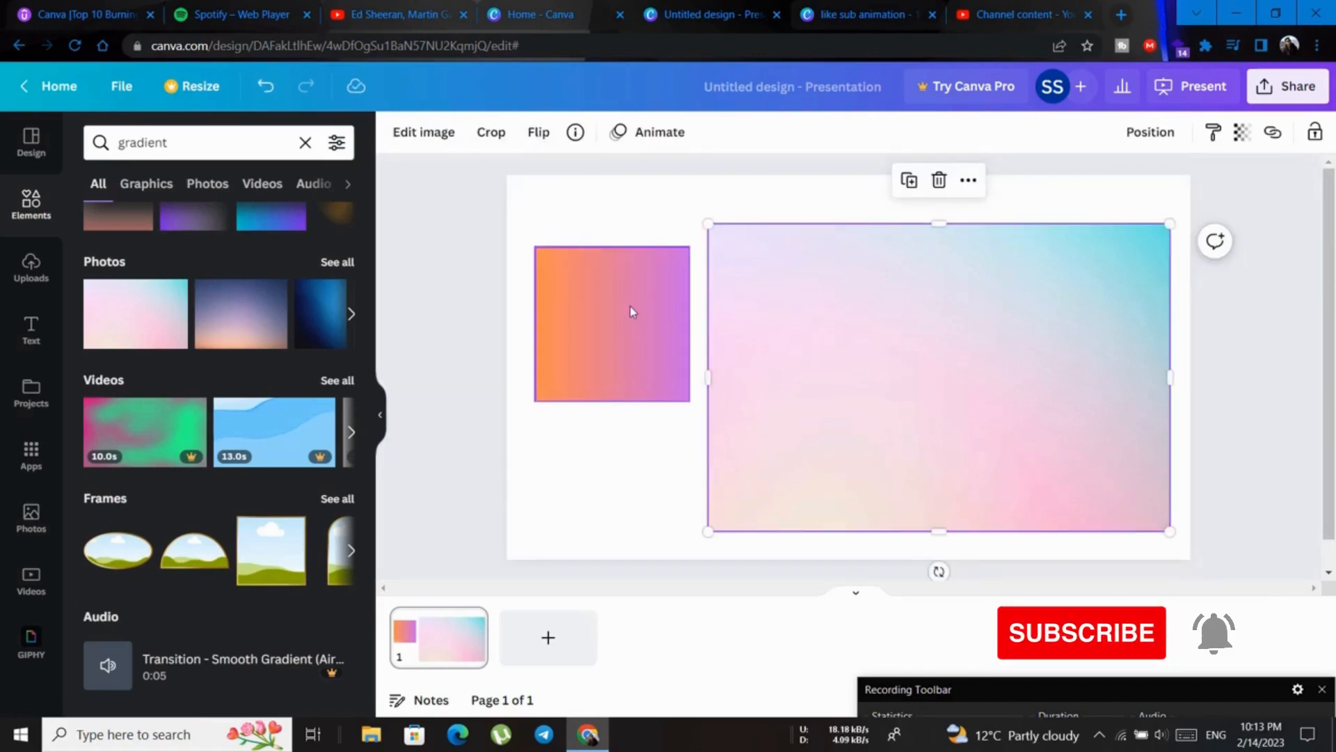
{"action": "left_click", "coordinate": [611, 324]}
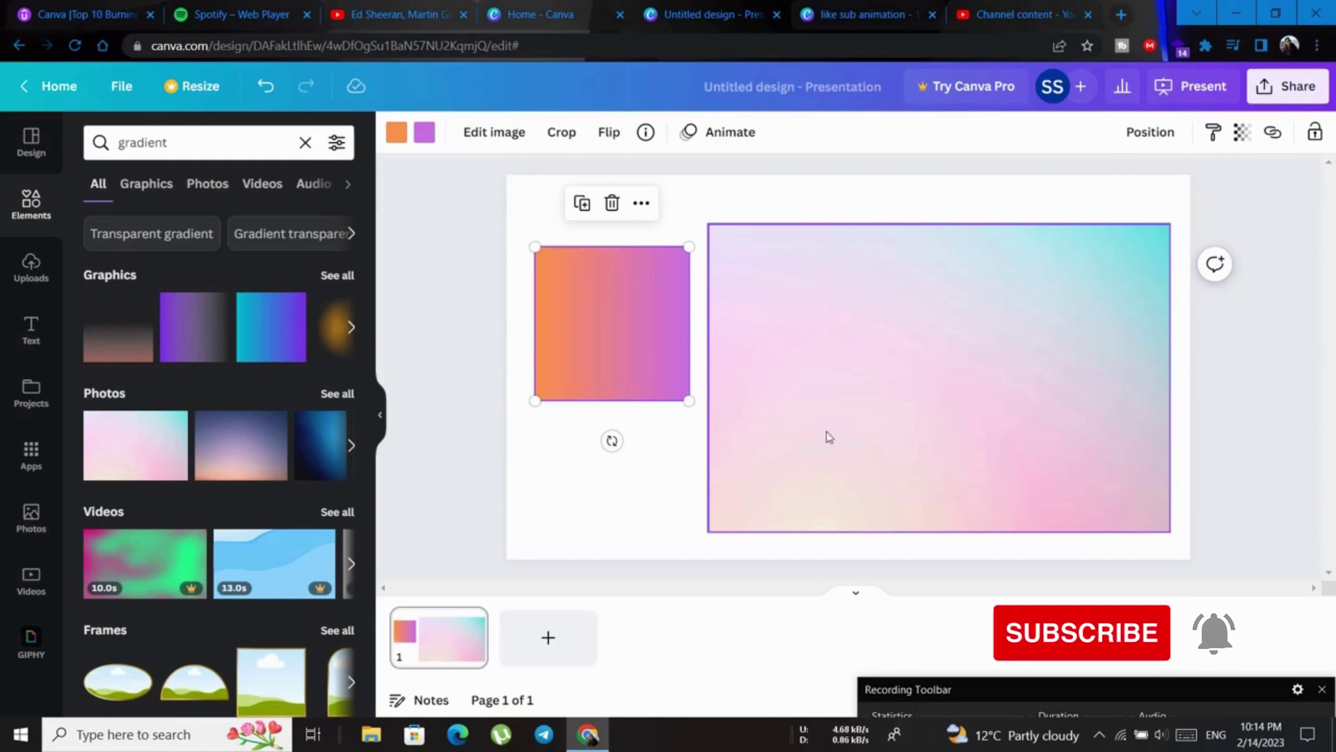
{"action": "left_click", "coordinate": [938, 377]}
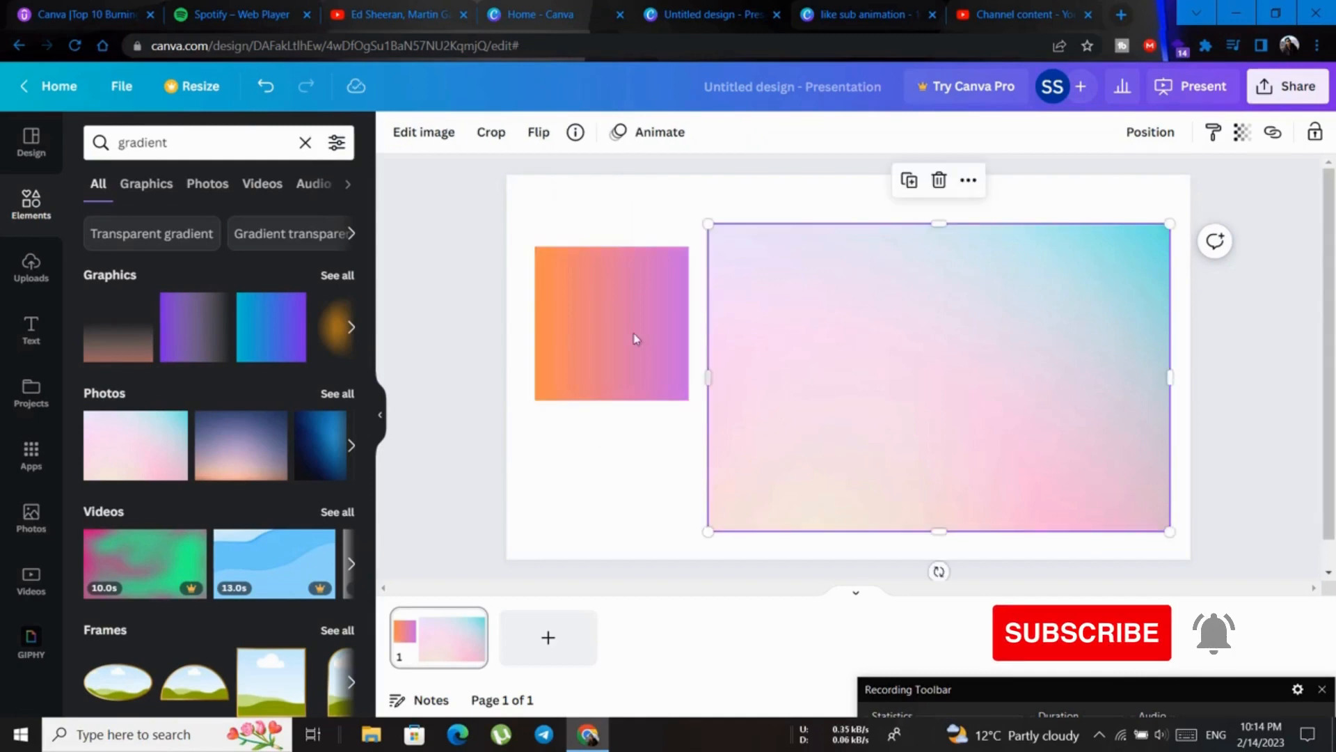
Step: Delete the pastel photo and stretch the orange-to-purple square to fill the page
{"action": "left_click", "coordinate": [611, 323]}
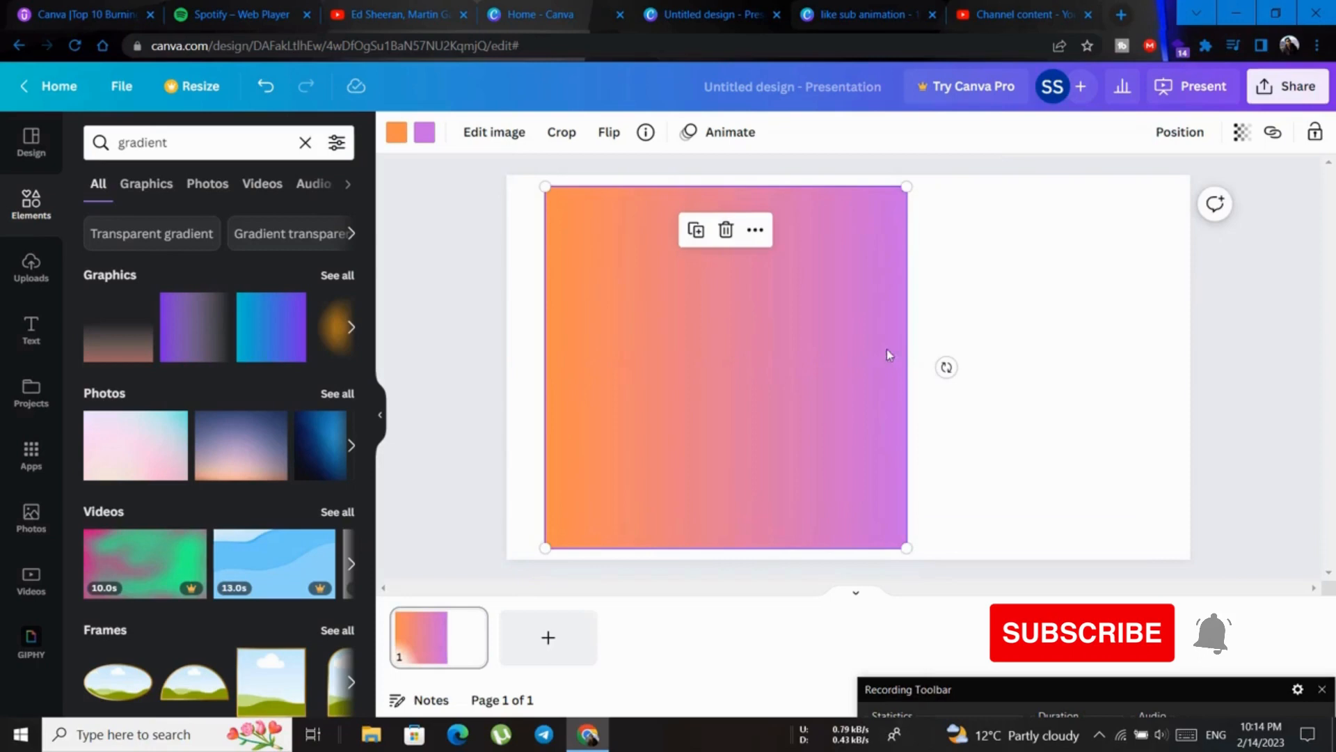
{"action": "mouse_move", "coordinate": [652, 294]}
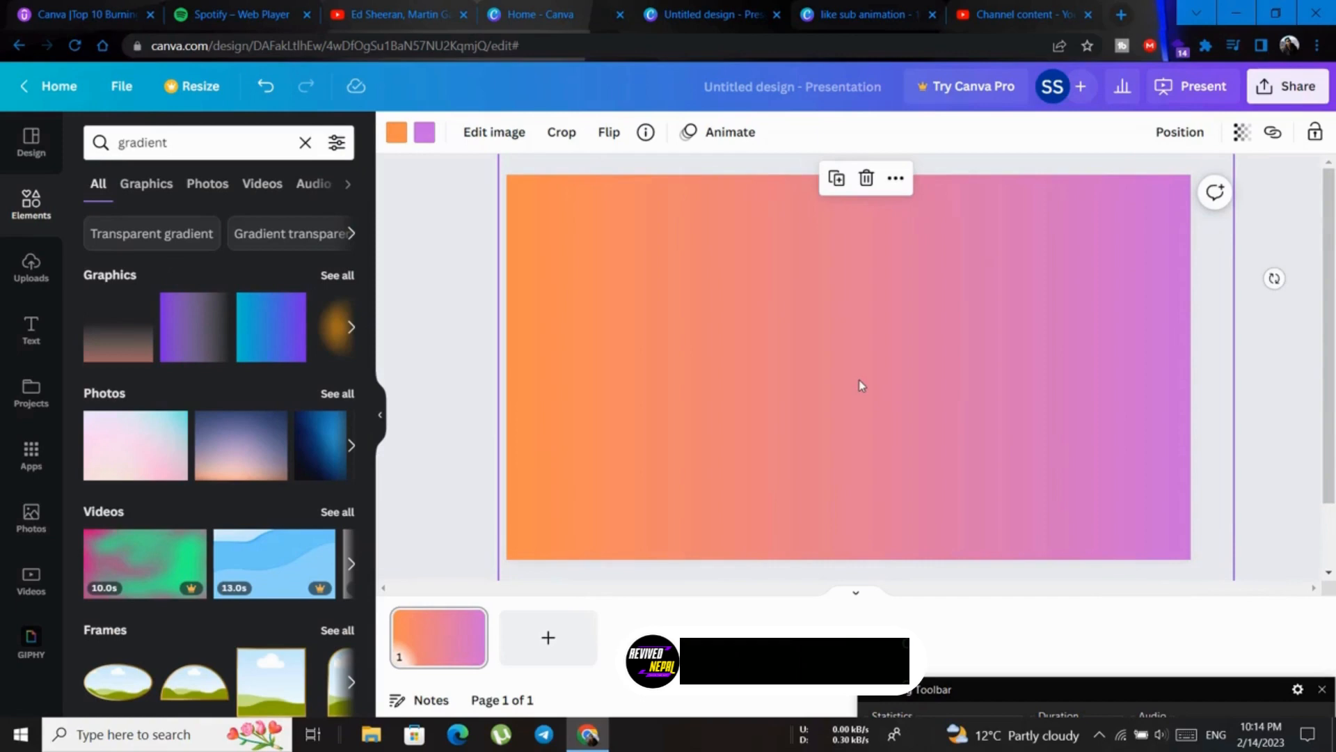
Step: Go to Canva Colors in a new browser tab and reach the colour palette ideas page
{"action": "left_click", "coordinate": [1121, 14]}
{"action": "type", "text": "can"}
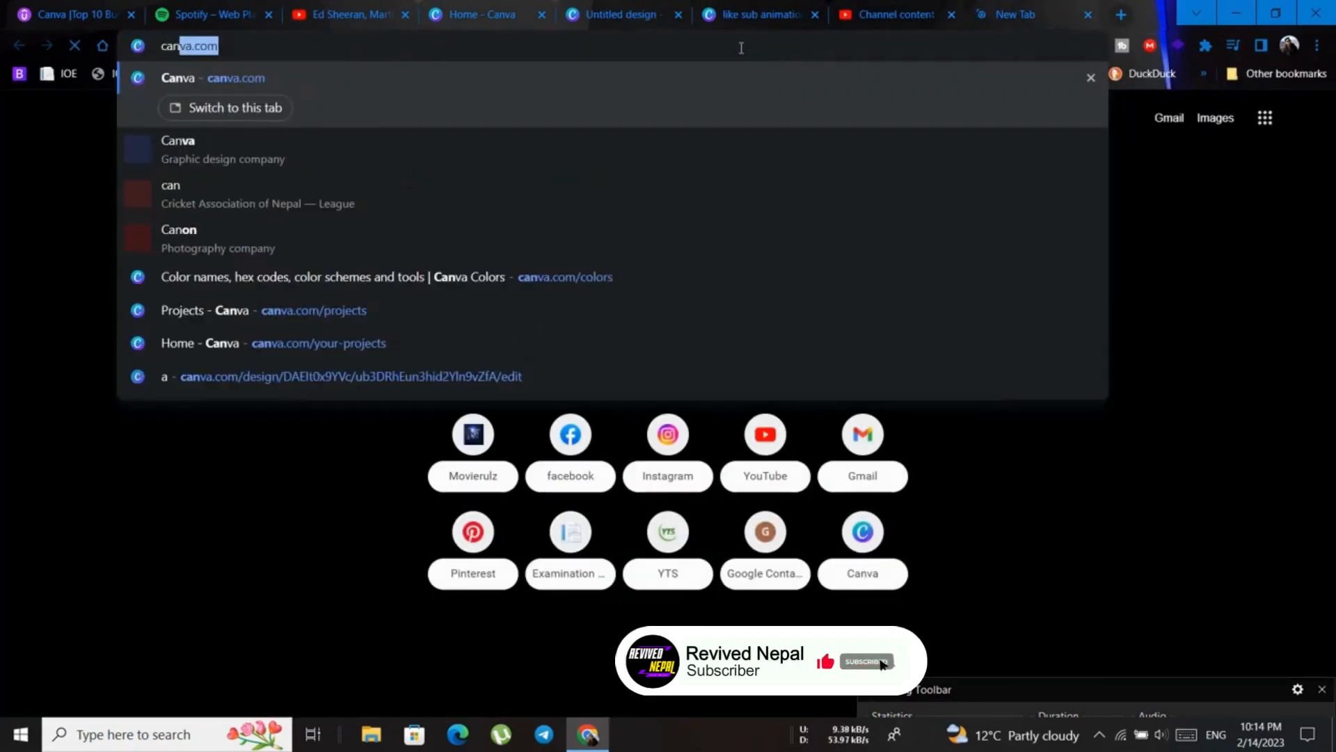
{"action": "type", "text": "/colors/"}
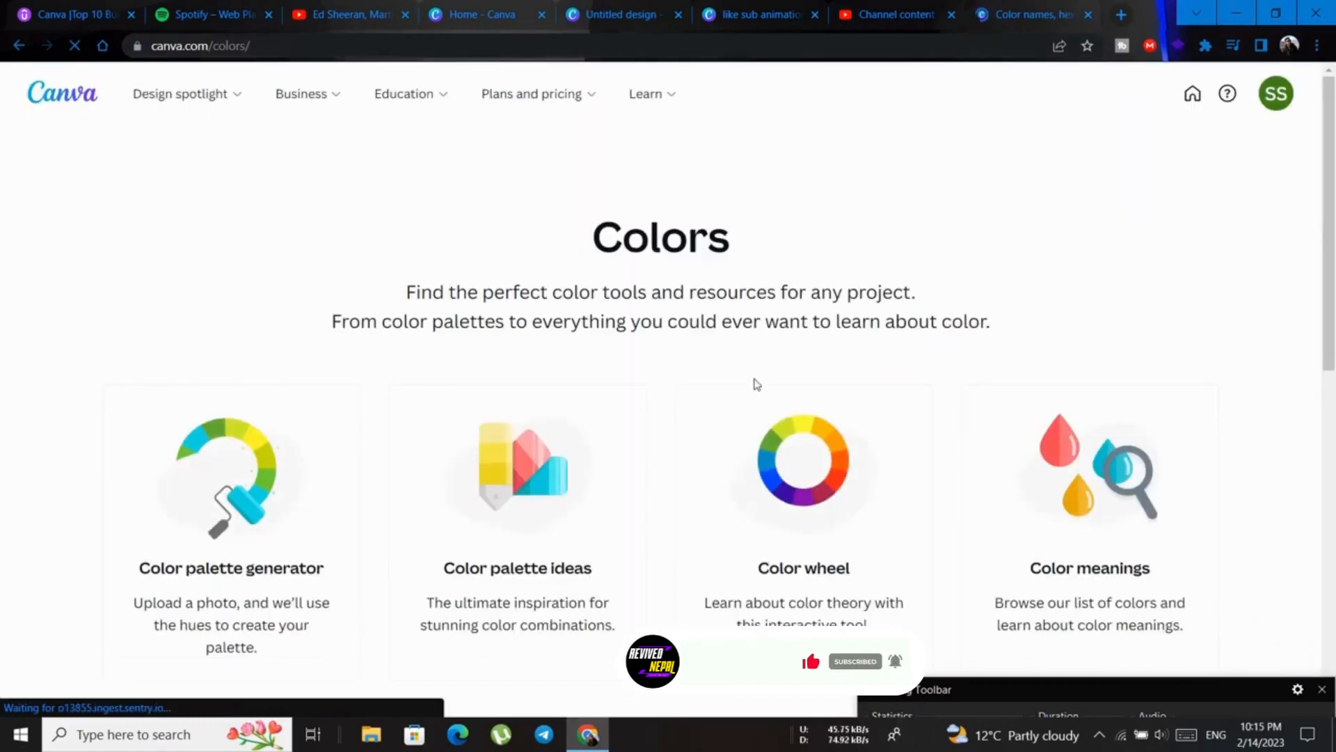
{"action": "scroll", "scroll_direction": "down", "scroll_amount": 3}
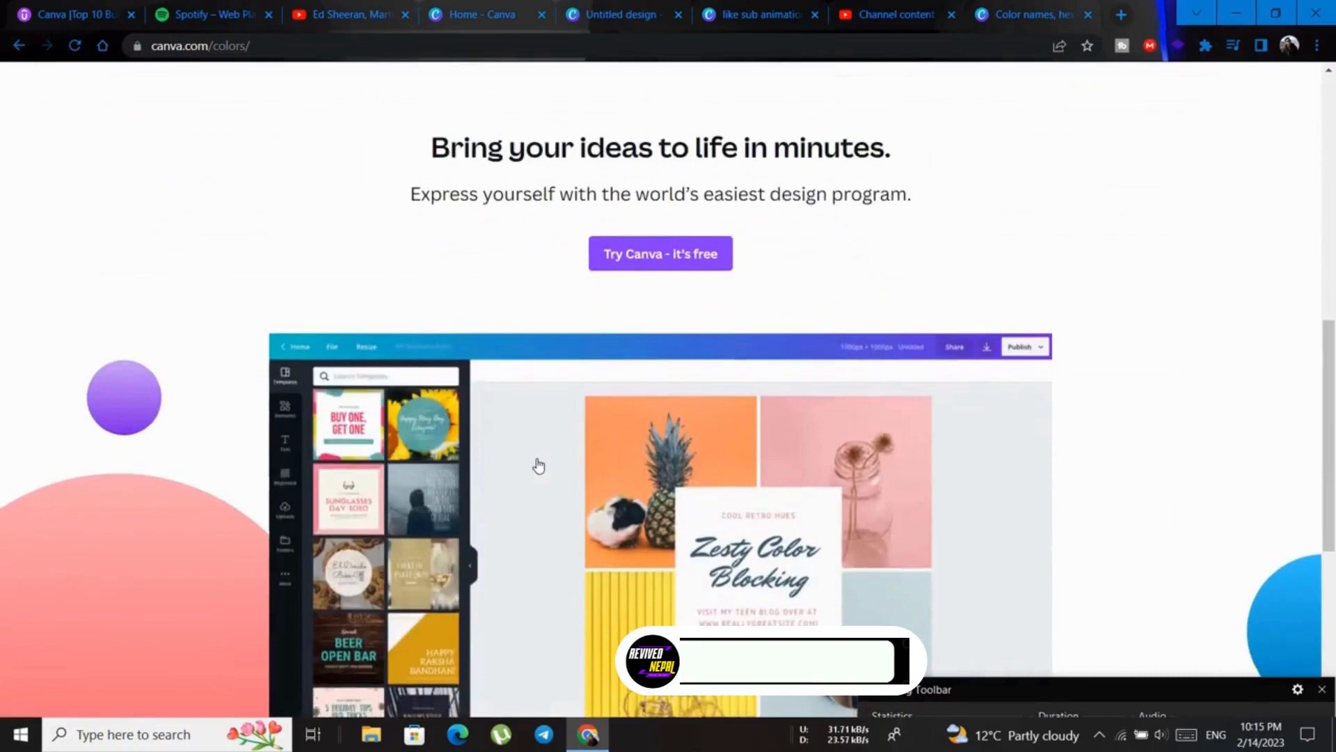
{"action": "scroll", "scroll_direction": "up", "scroll_amount": 3}
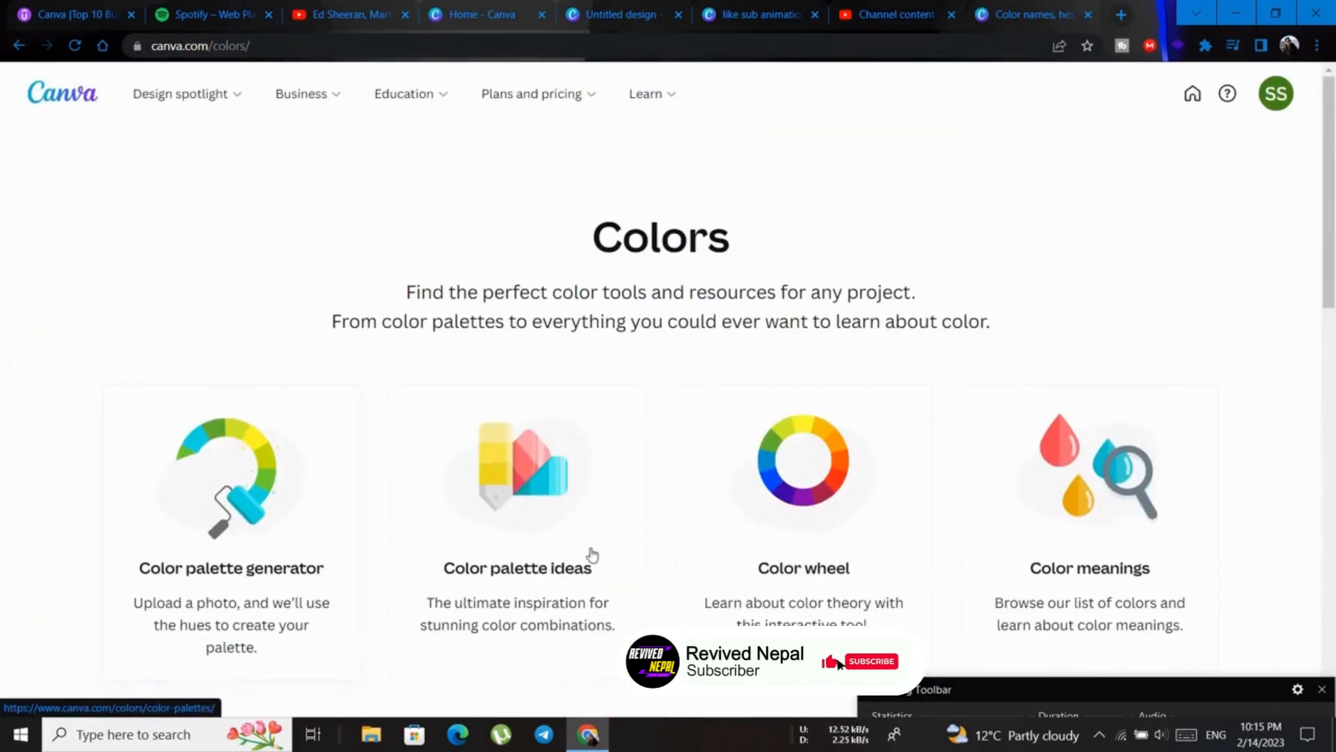
{"action": "mouse_move", "coordinate": [281, 478]}
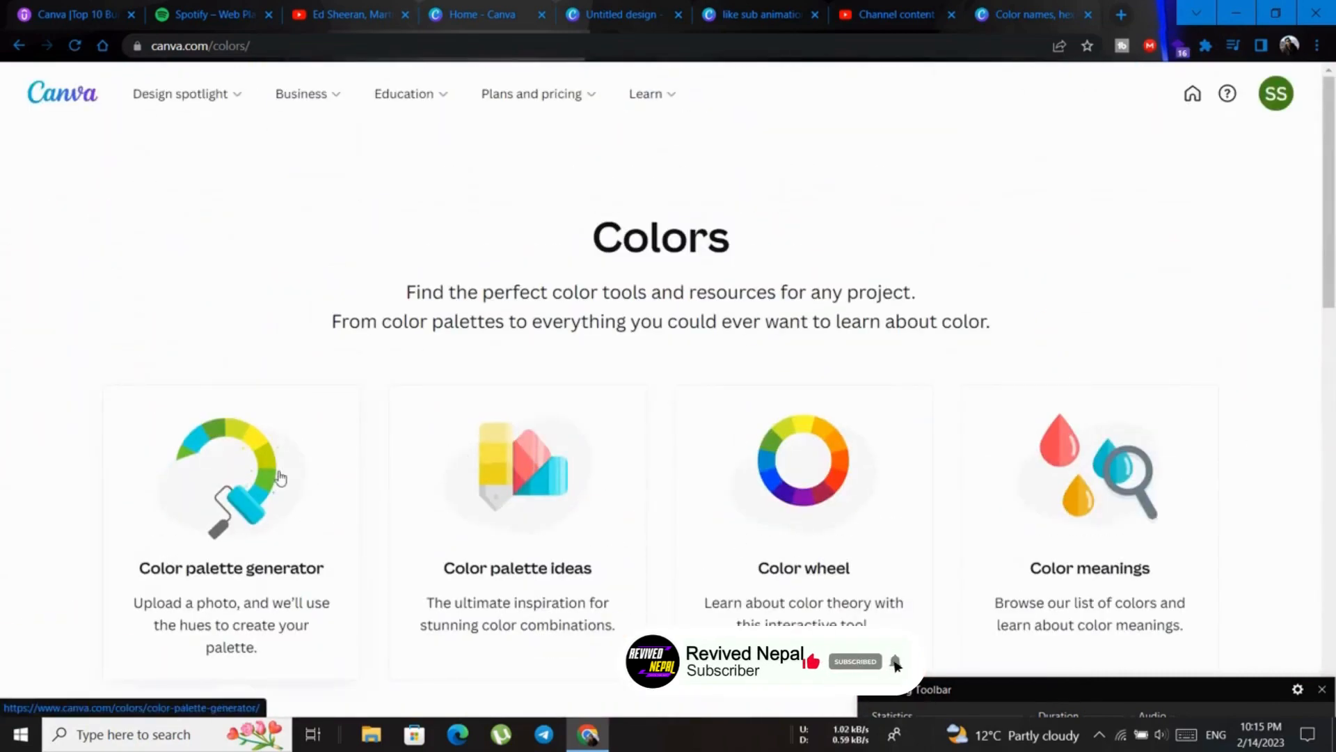
{"action": "left_click", "coordinate": [517, 468]}
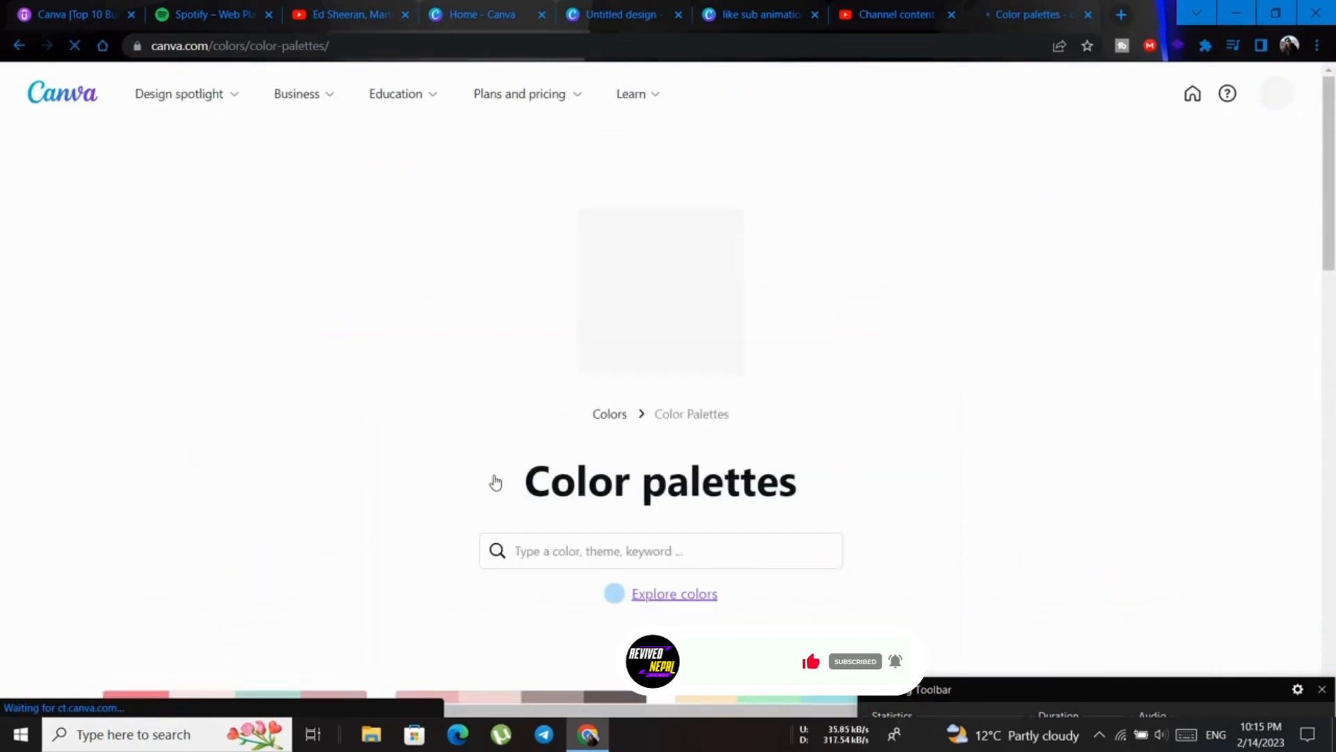
Step: Browse the palettes gallery and open the Summer Splash palette
{"action": "scroll", "scroll_direction": "down", "scroll_amount": 3}
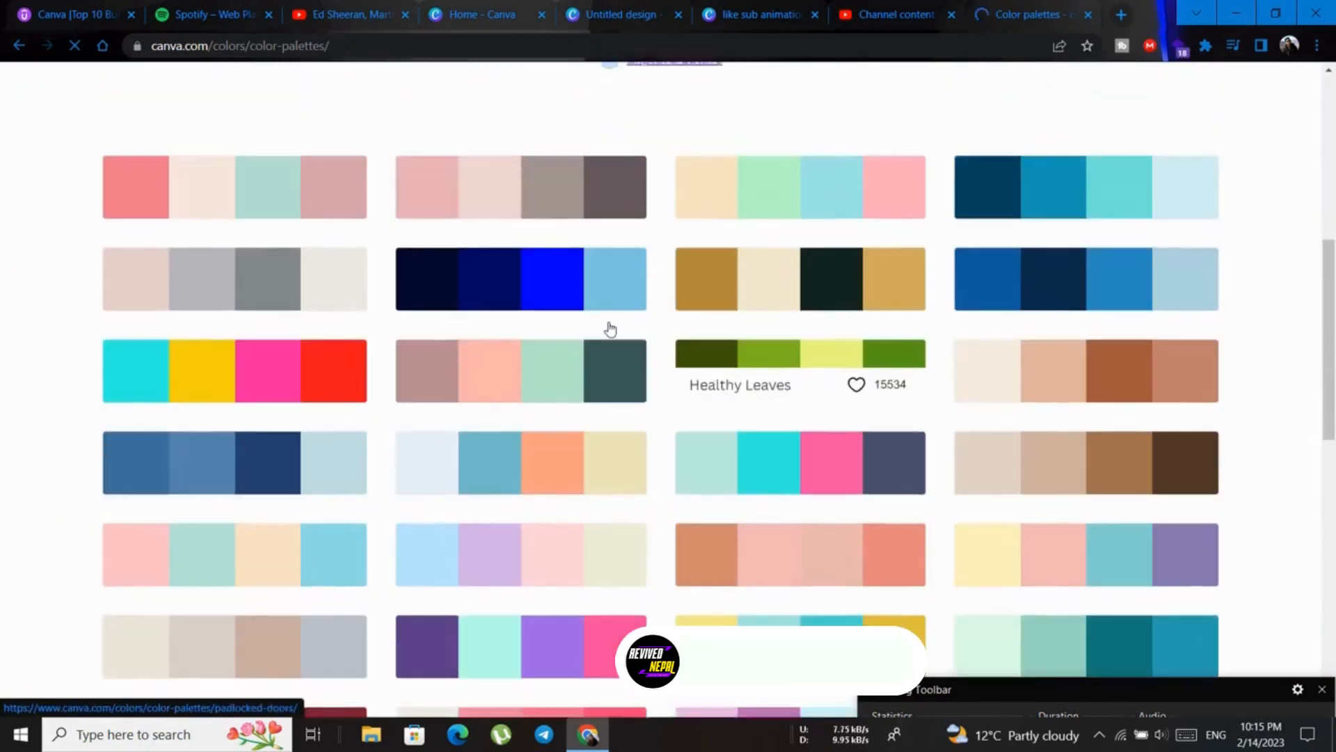
{"action": "scroll", "scroll_direction": "up", "scroll_amount": 3}
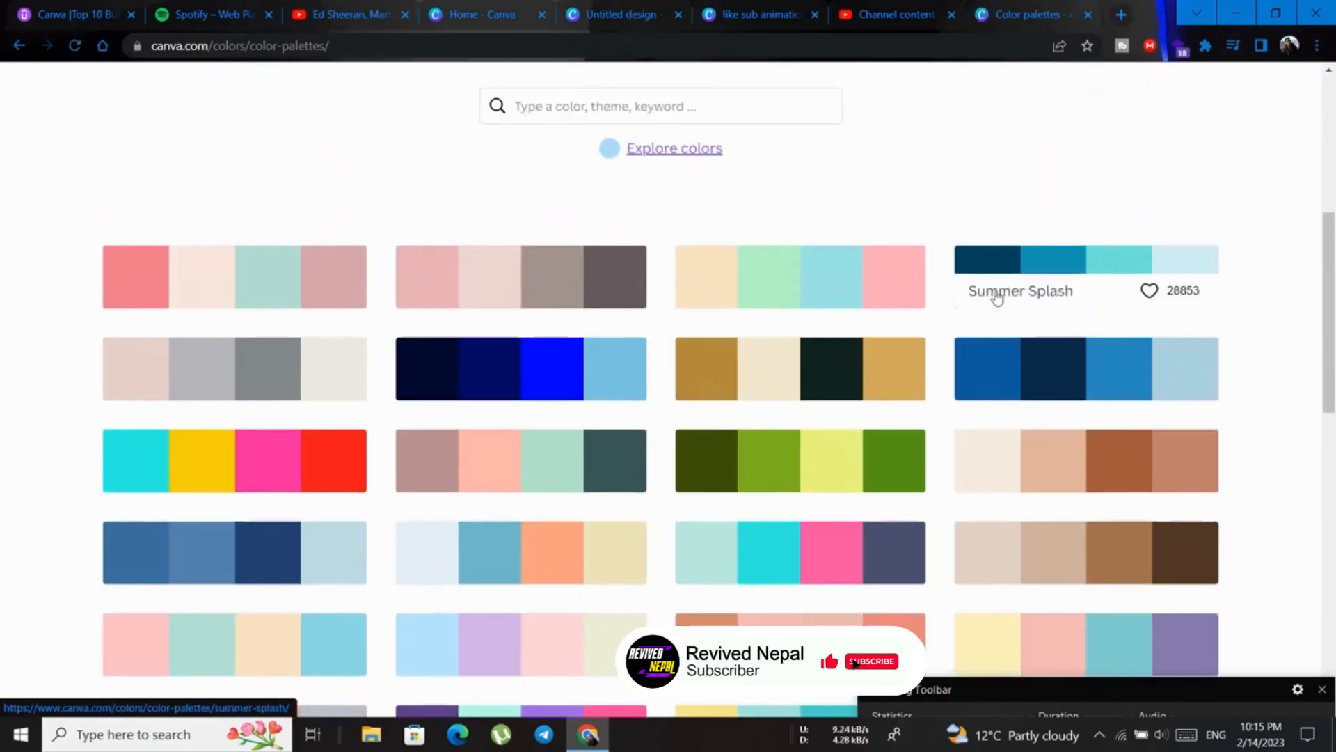
{"action": "mouse_move", "coordinate": [882, 185]}
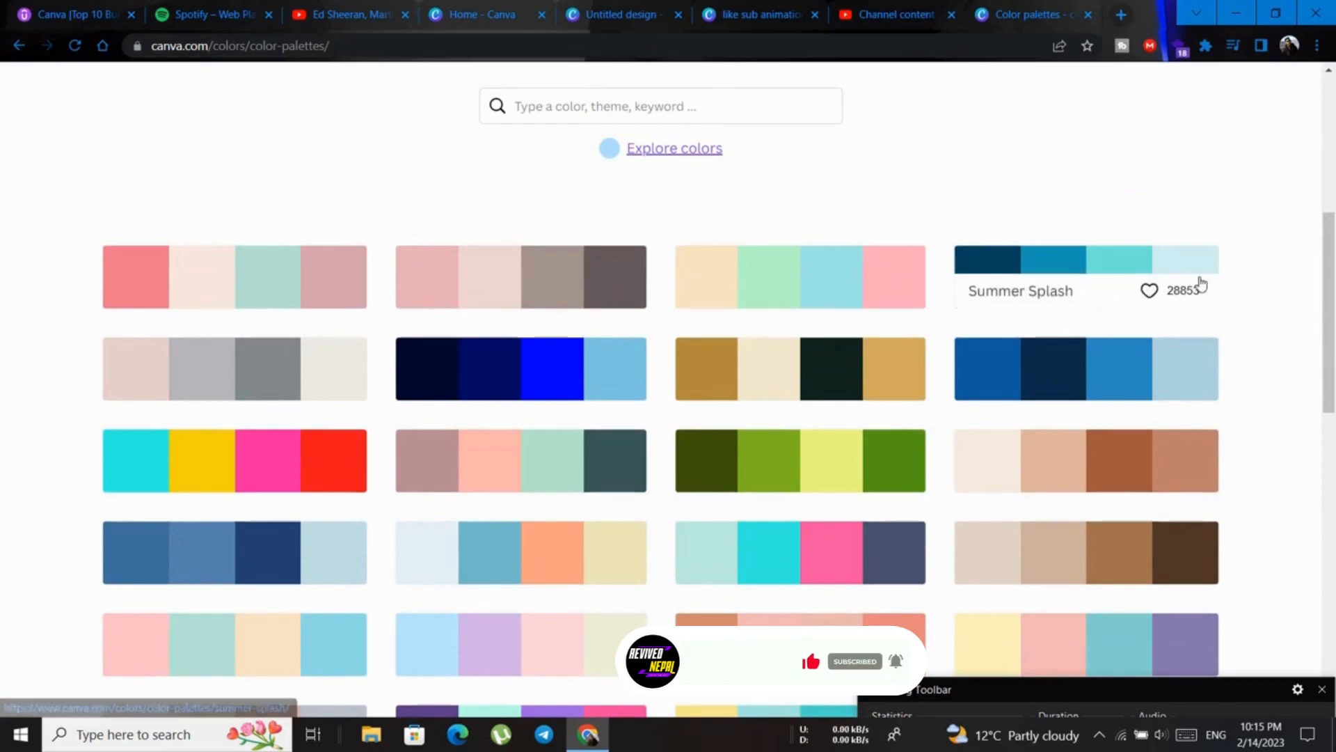
{"action": "scroll", "scroll_direction": "up", "scroll_amount": 3}
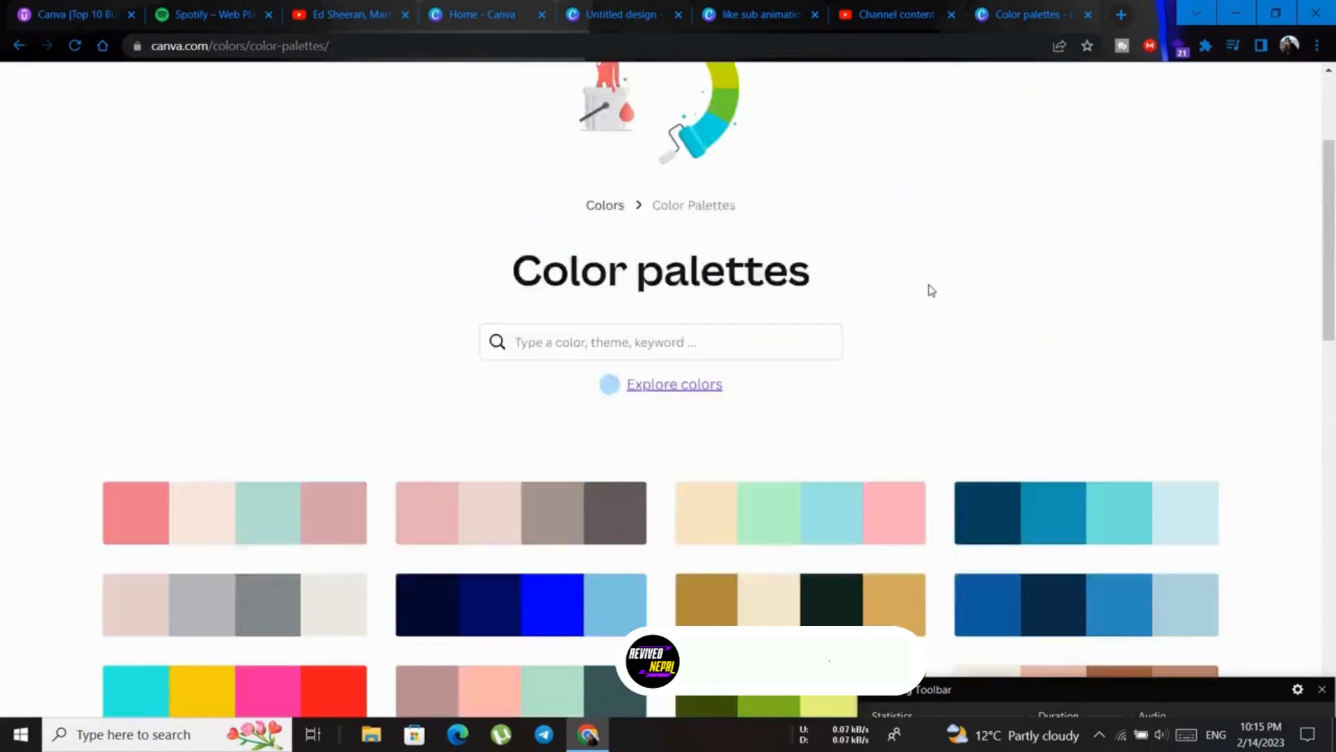
{"action": "scroll", "scroll_direction": "down", "scroll_amount": 3}
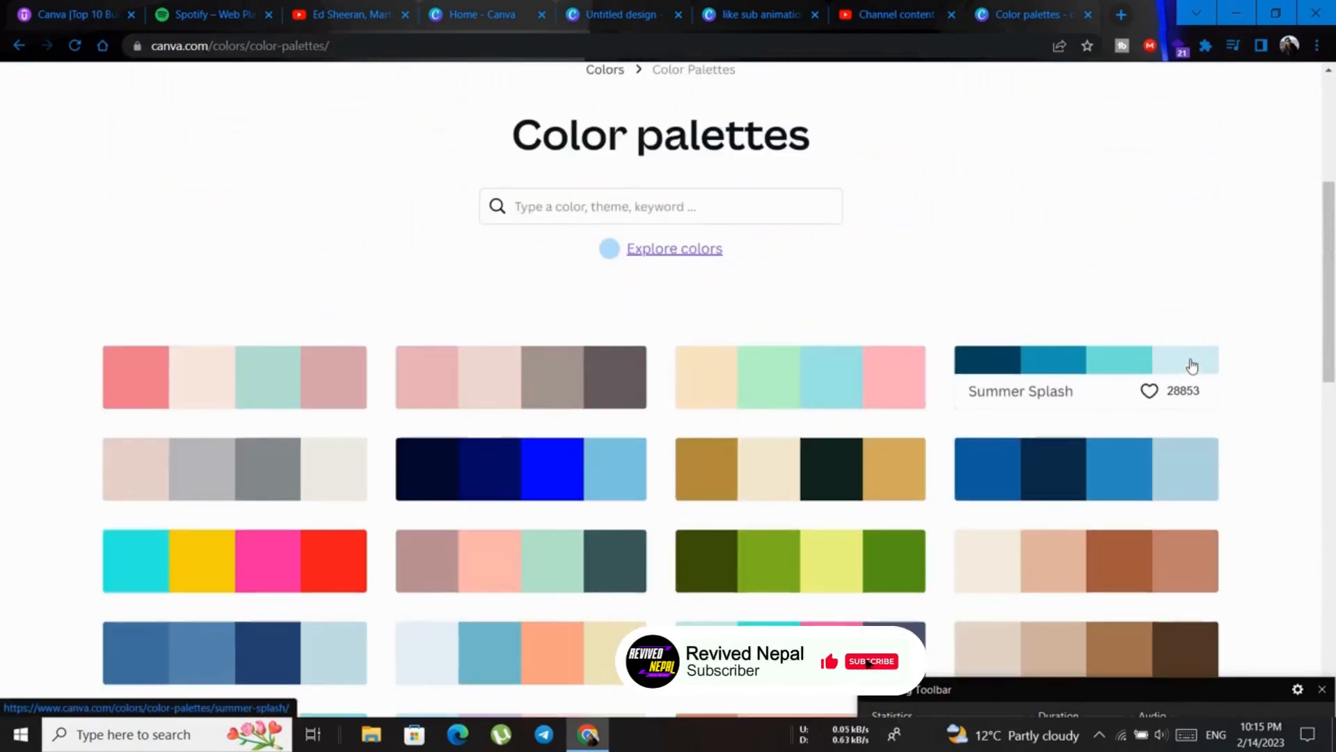
{"action": "left_click", "coordinate": [1192, 365]}
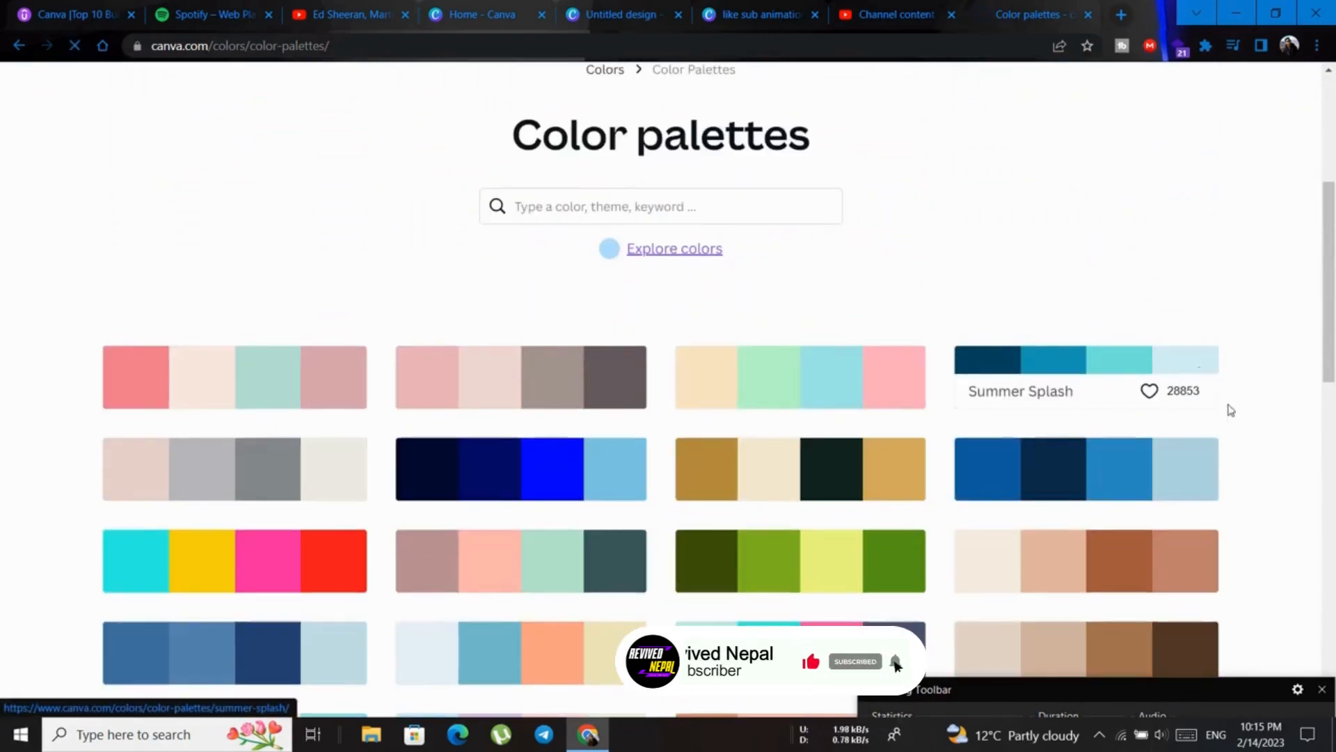
{"action": "mouse_move", "coordinate": [1241, 426]}
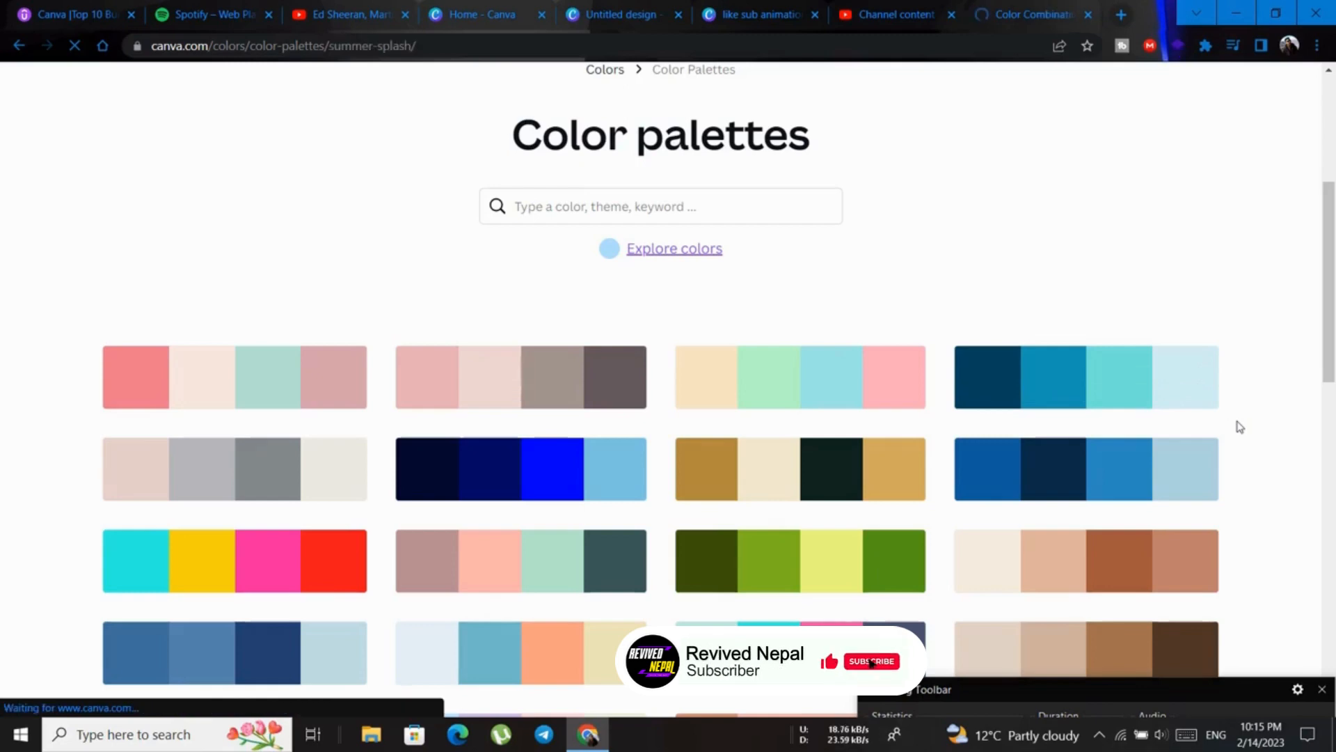
Step: Copy a Summer Splash swatch's hex code from the palette page
{"action": "left_click", "coordinate": [1086, 377]}
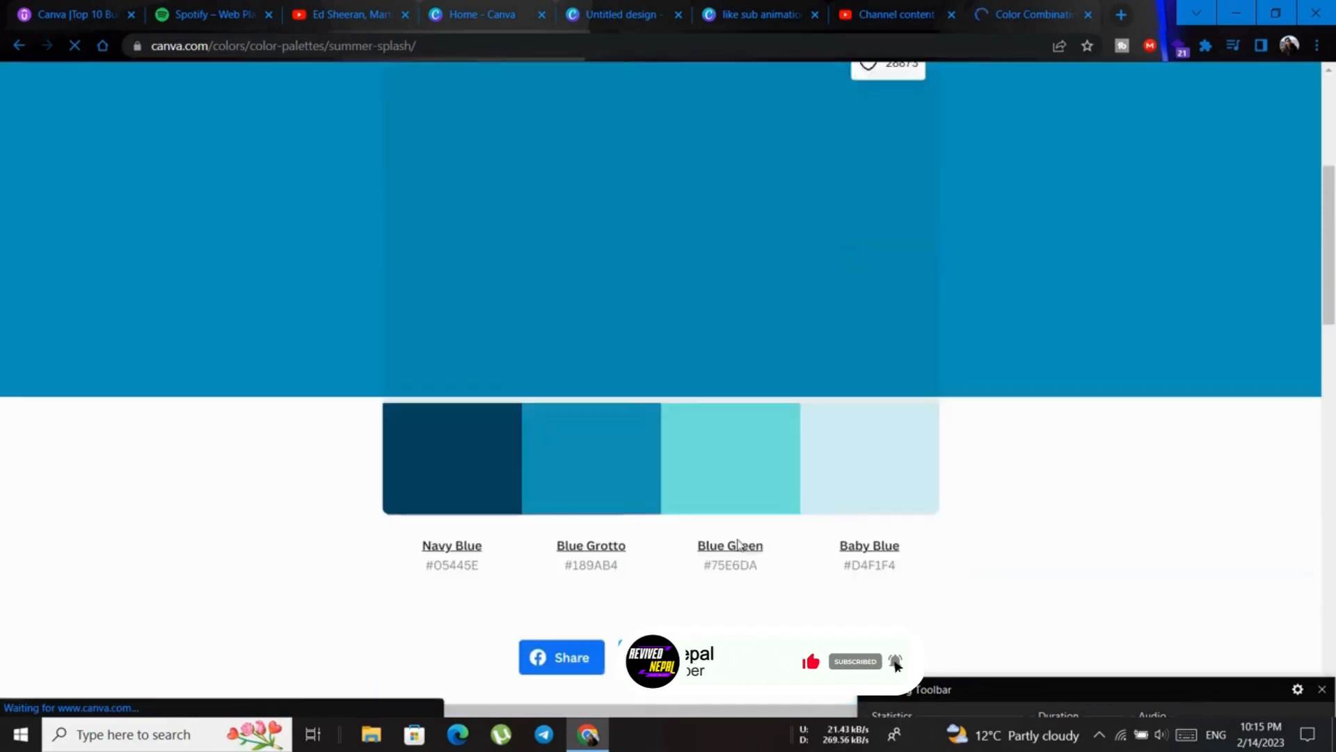
{"action": "scroll", "scroll_direction": "down", "scroll_amount": 3}
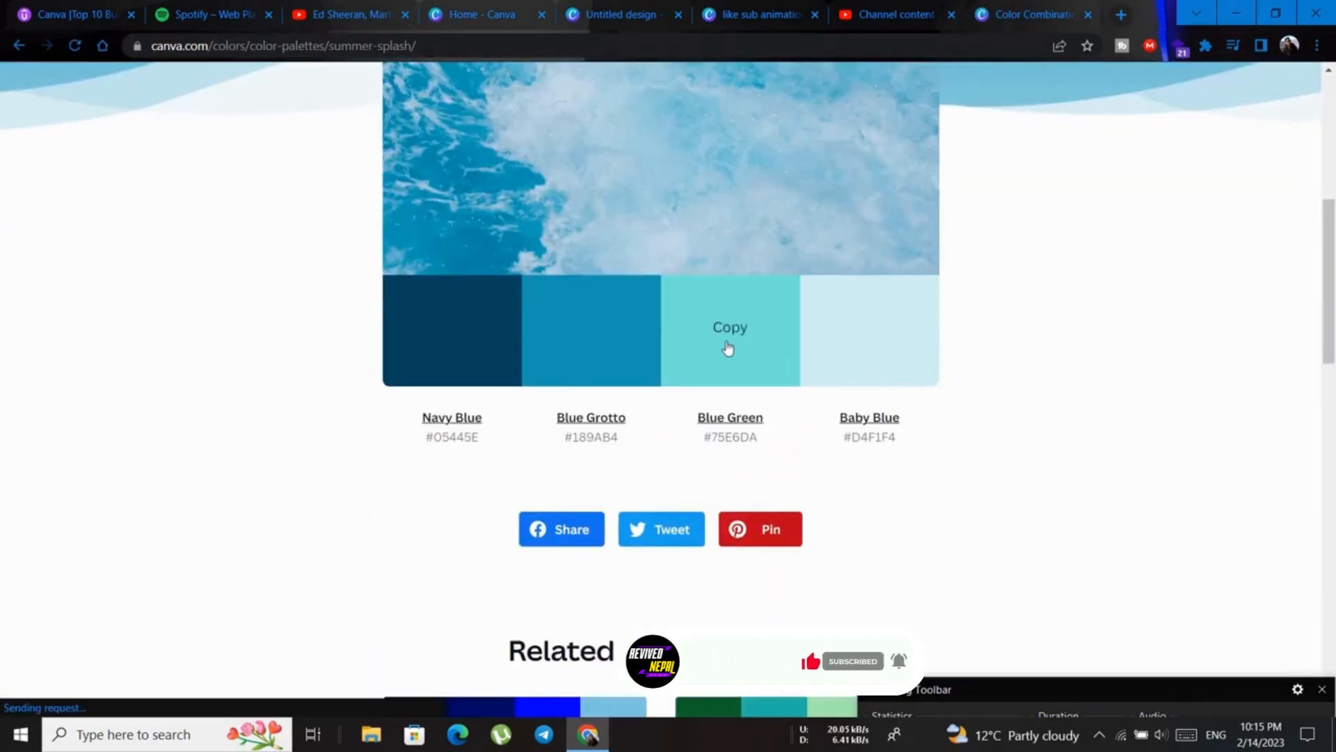
{"action": "mouse_move", "coordinate": [866, 490]}
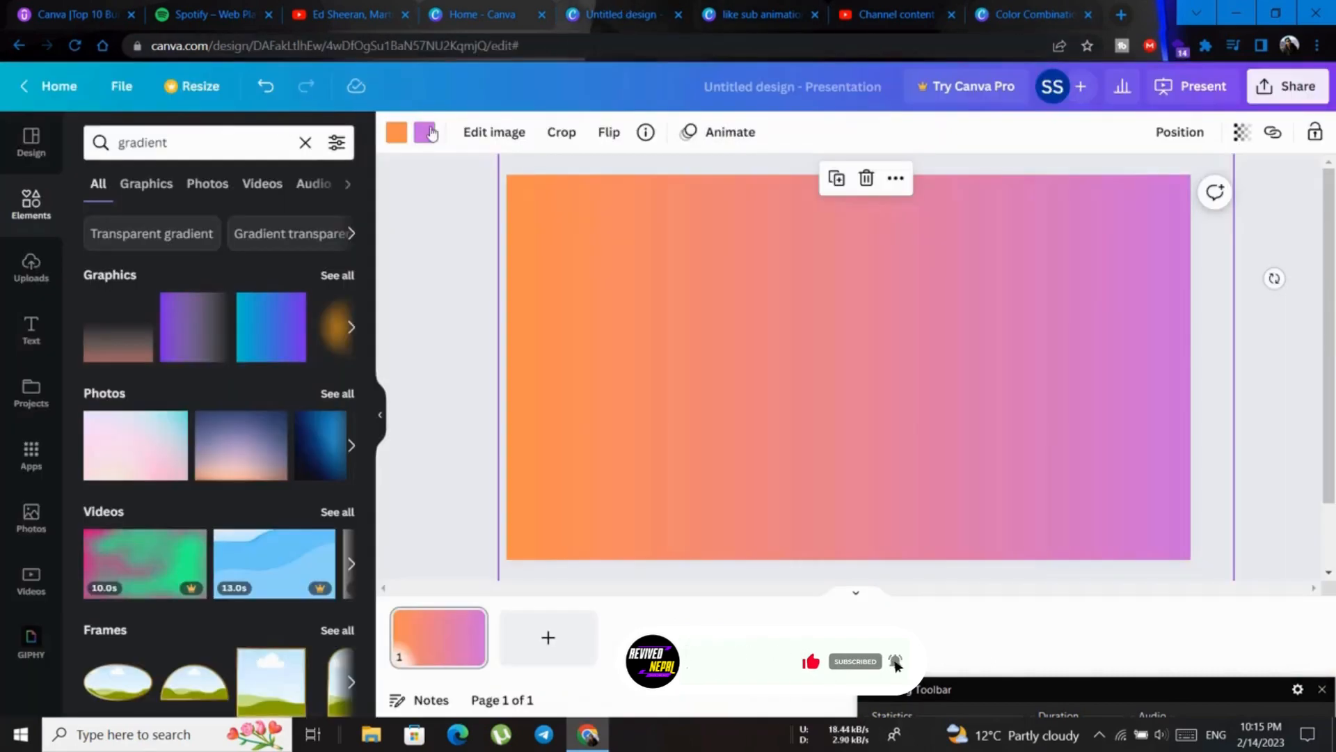
Step: Paste Summer Splash codes #75E6DA and #05445E into the gradient's two colour swatches
{"action": "left_click", "coordinate": [424, 133]}
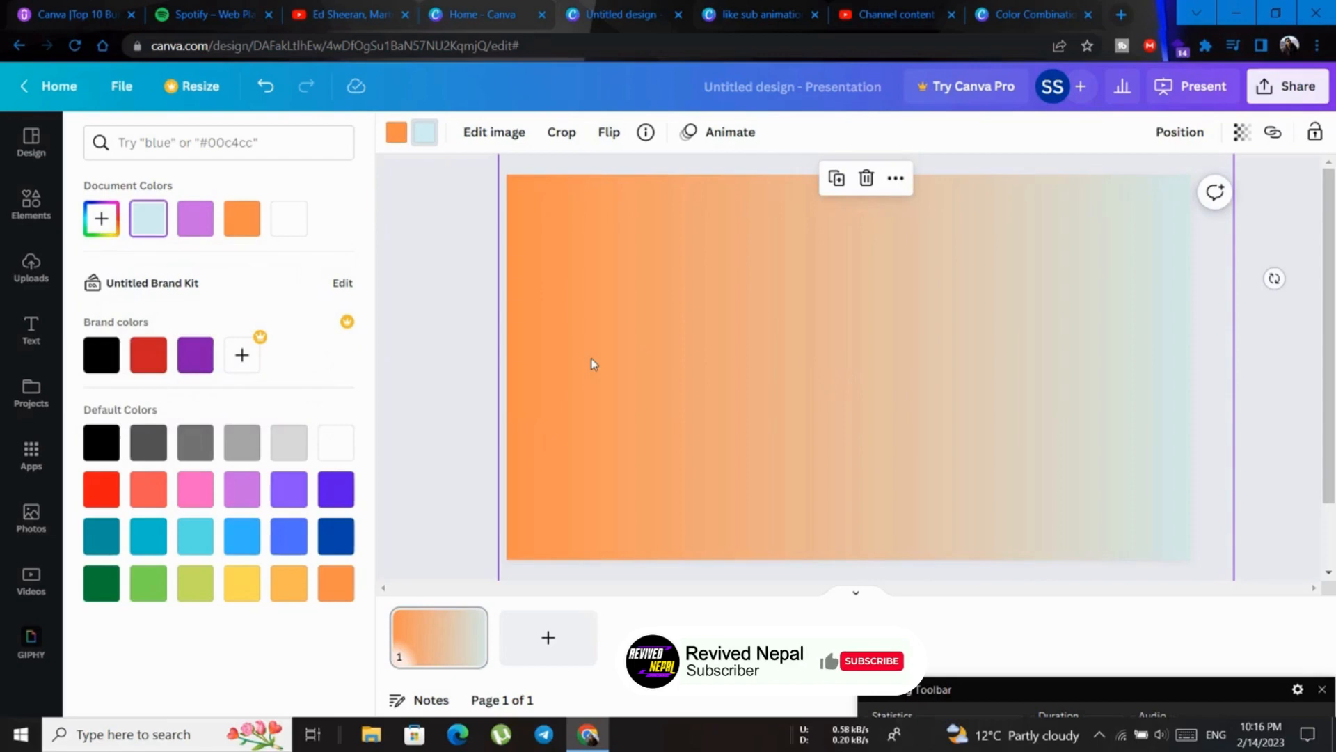
{"action": "left_click", "coordinate": [1029, 14]}
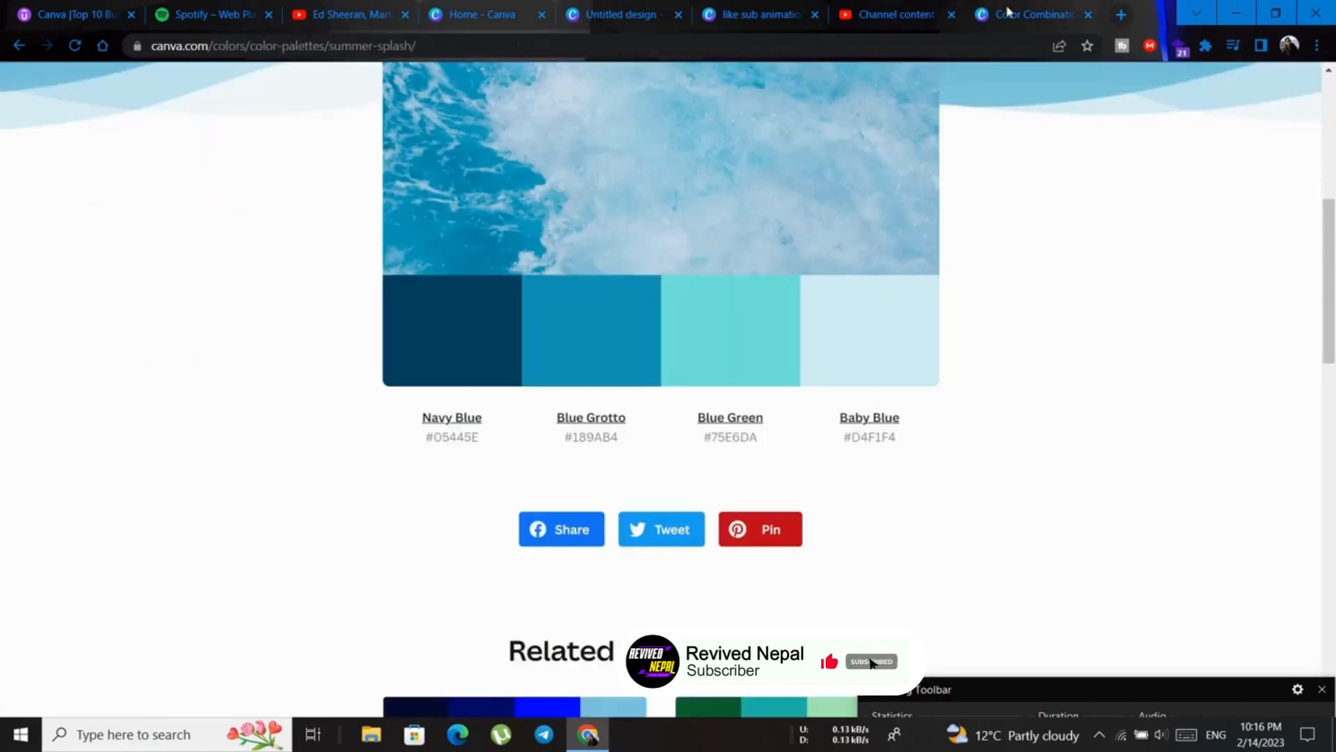
{"action": "mouse_move", "coordinate": [718, 353]}
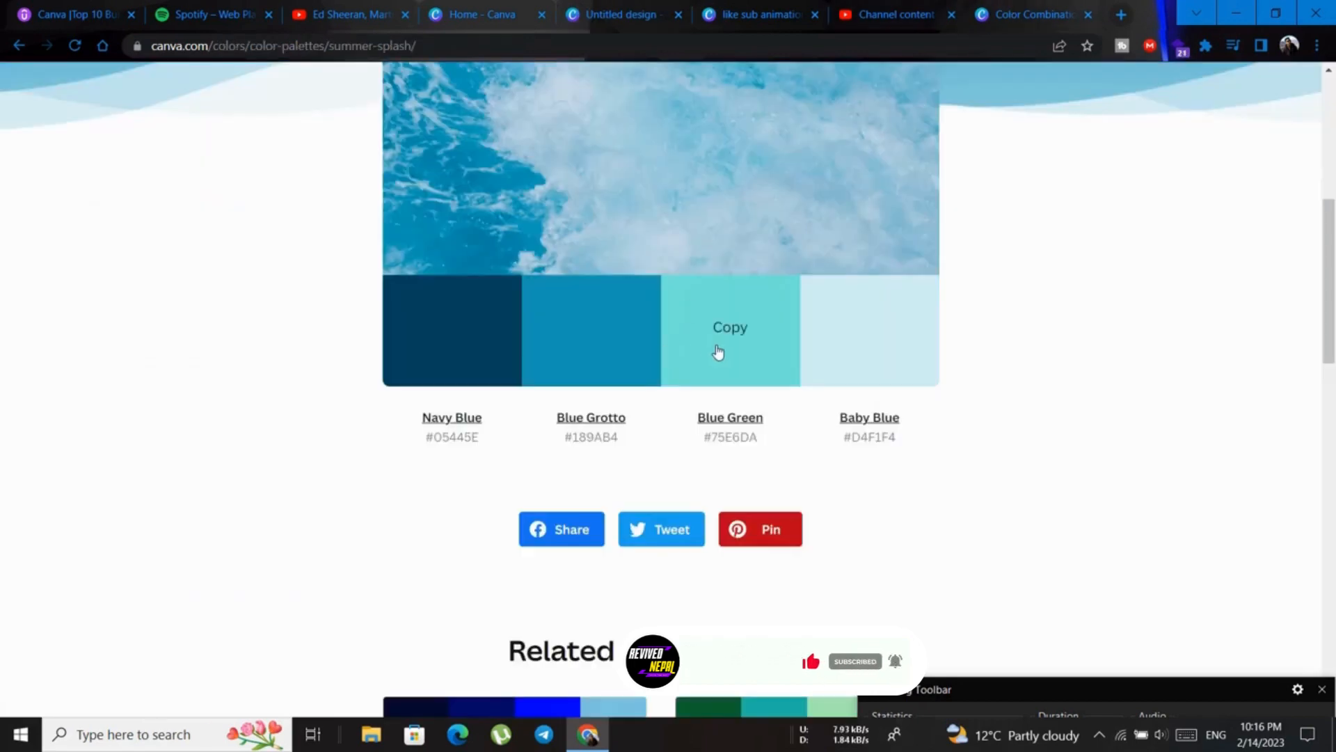
{"action": "left_click", "coordinate": [620, 15]}
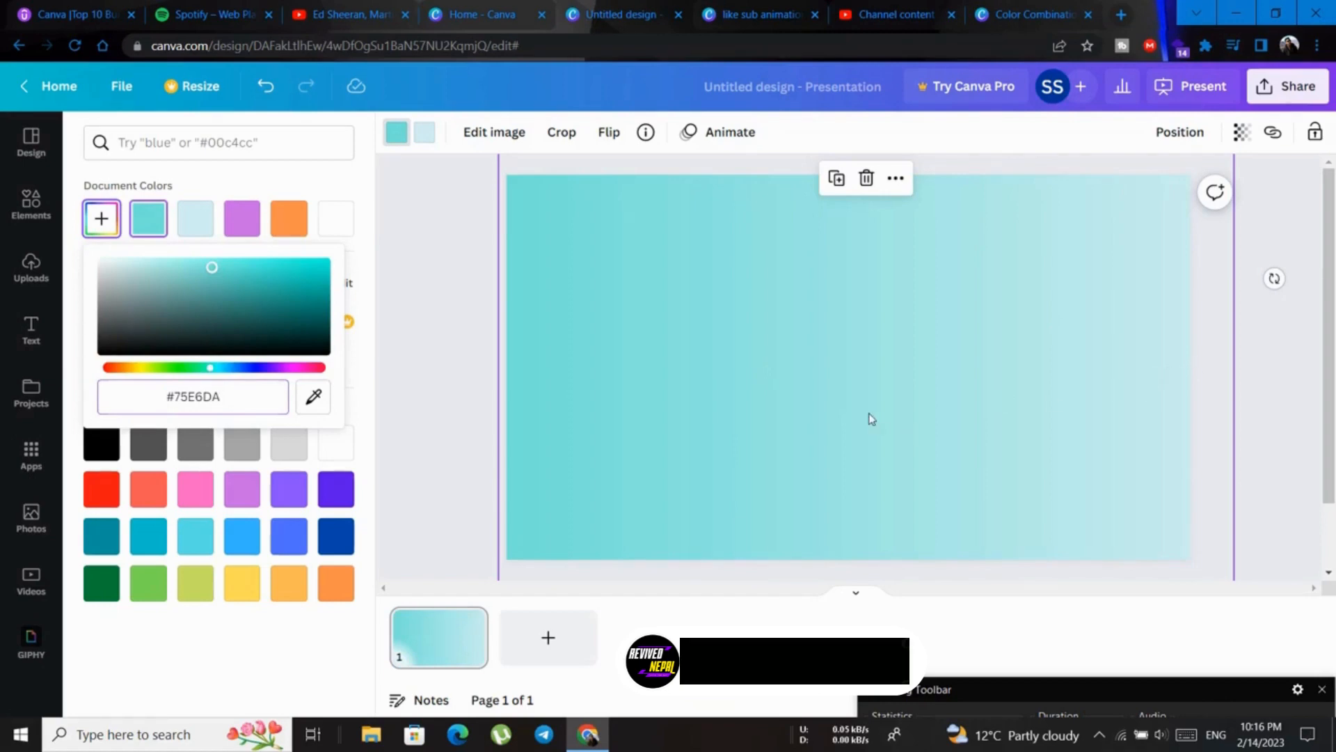
{"action": "mouse_move", "coordinate": [396, 132]}
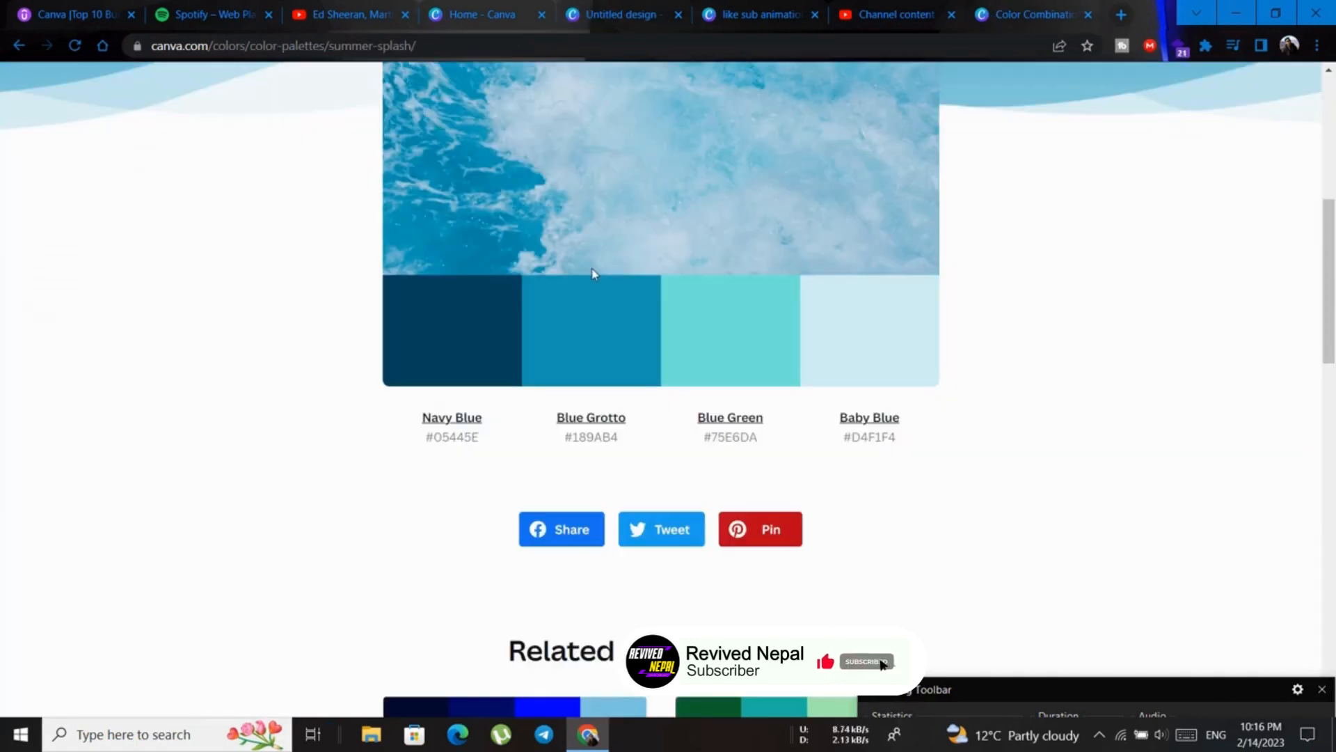
{"action": "mouse_move", "coordinate": [1008, 77]}
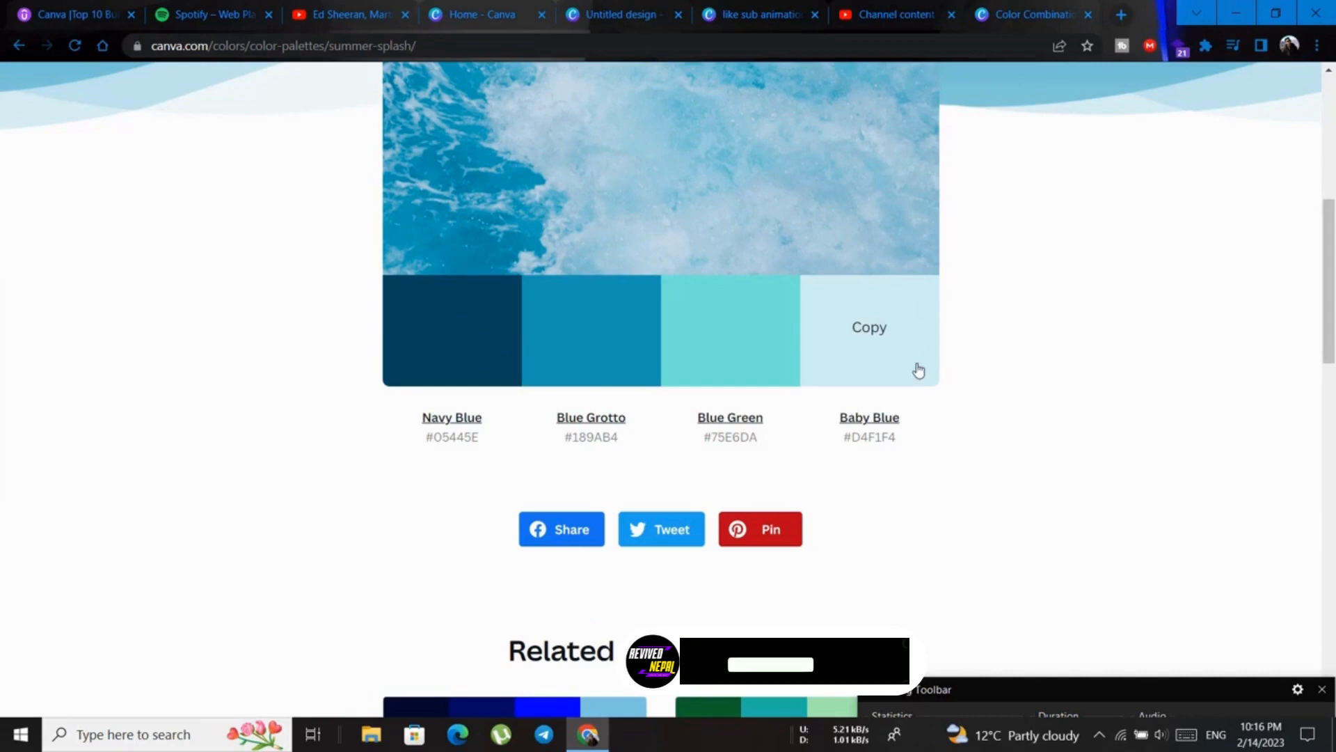
{"action": "mouse_move", "coordinate": [929, 298]}
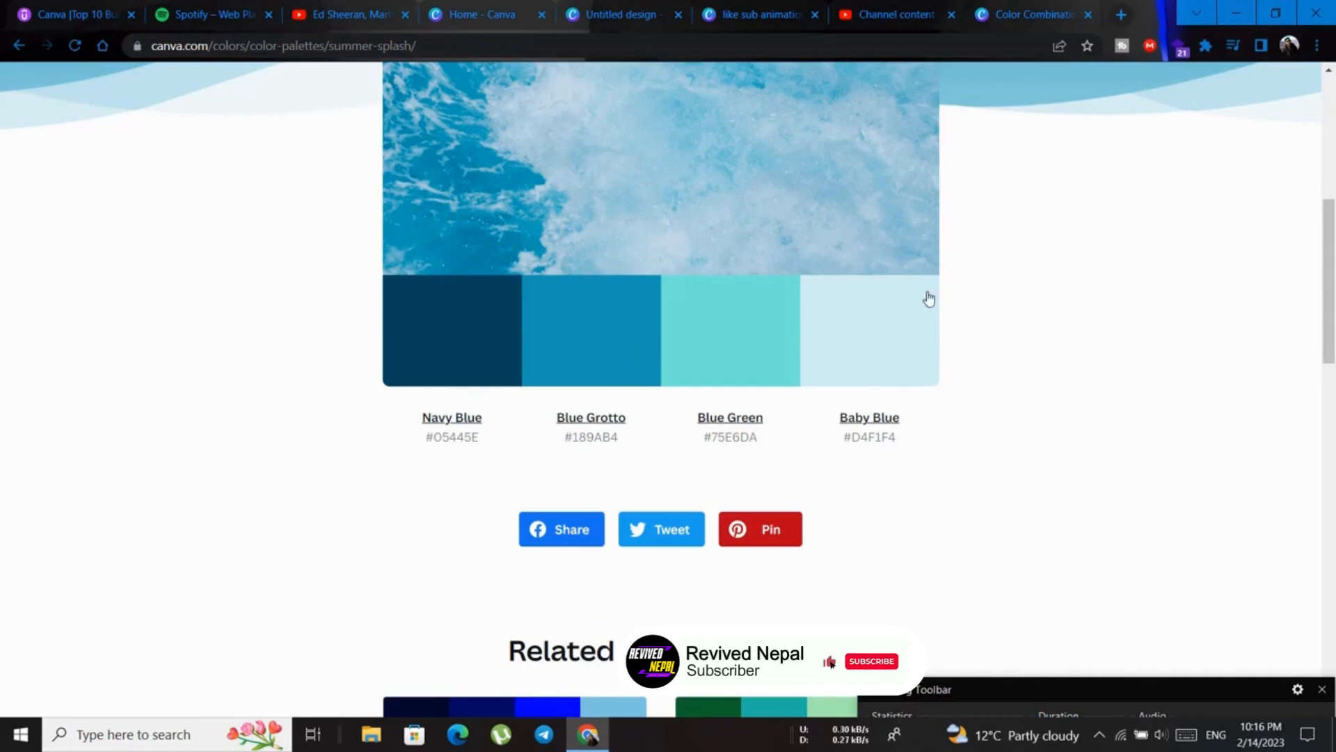
{"action": "left_click", "coordinate": [618, 14]}
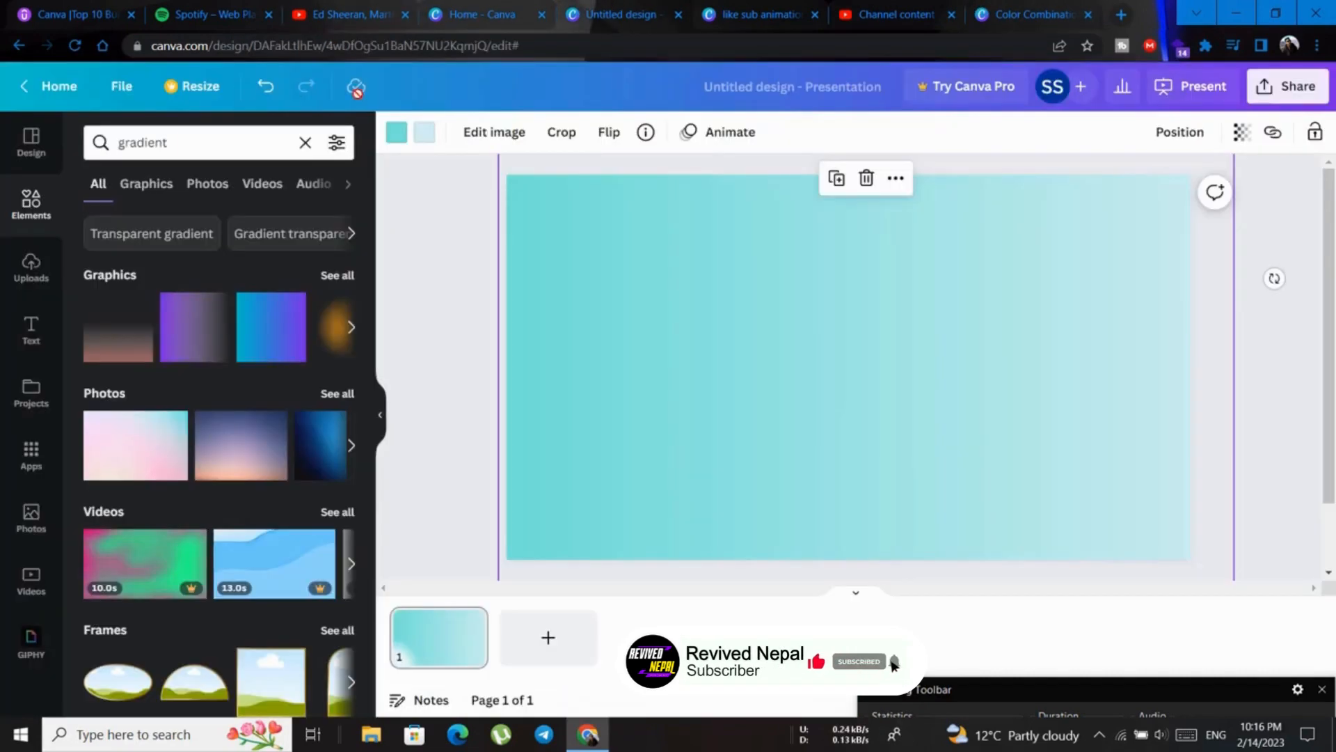
{"action": "left_click", "coordinate": [396, 133]}
{"action": "type", "text": "#05445E"}
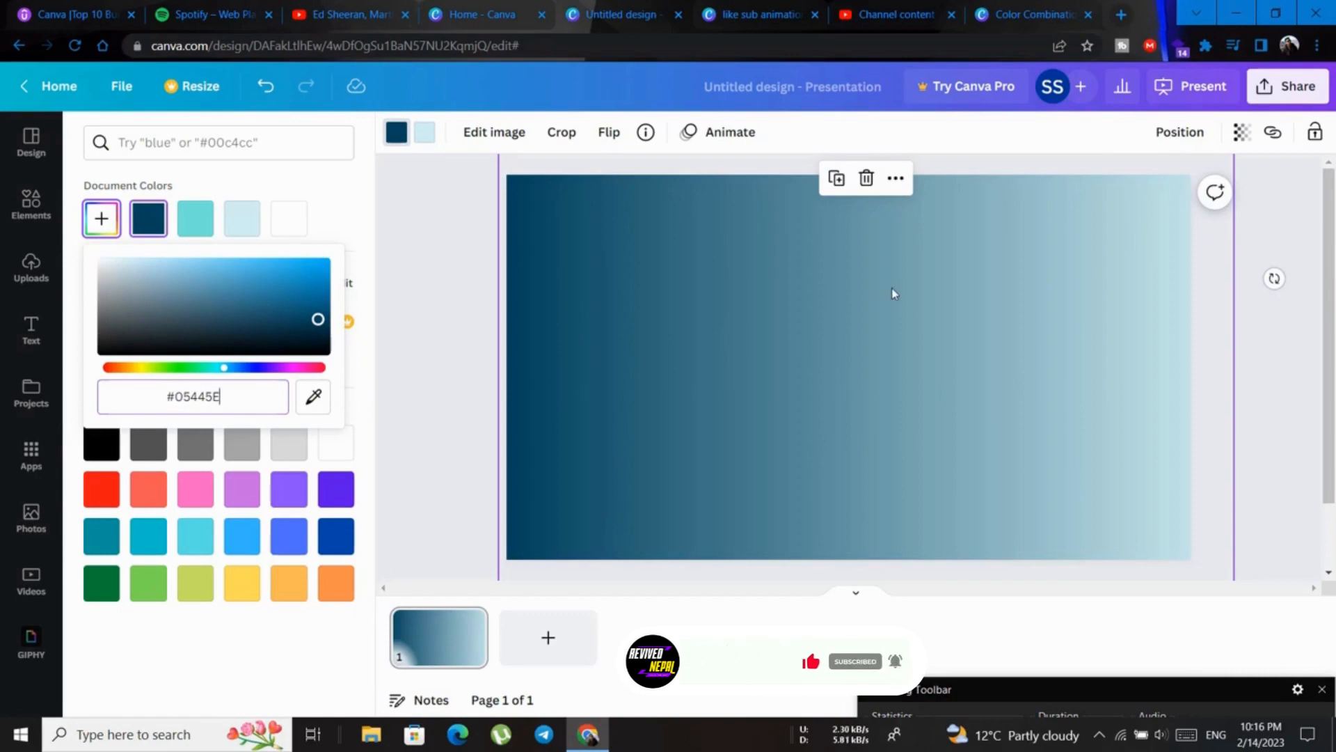
{"action": "left_click", "coordinate": [1031, 15]}
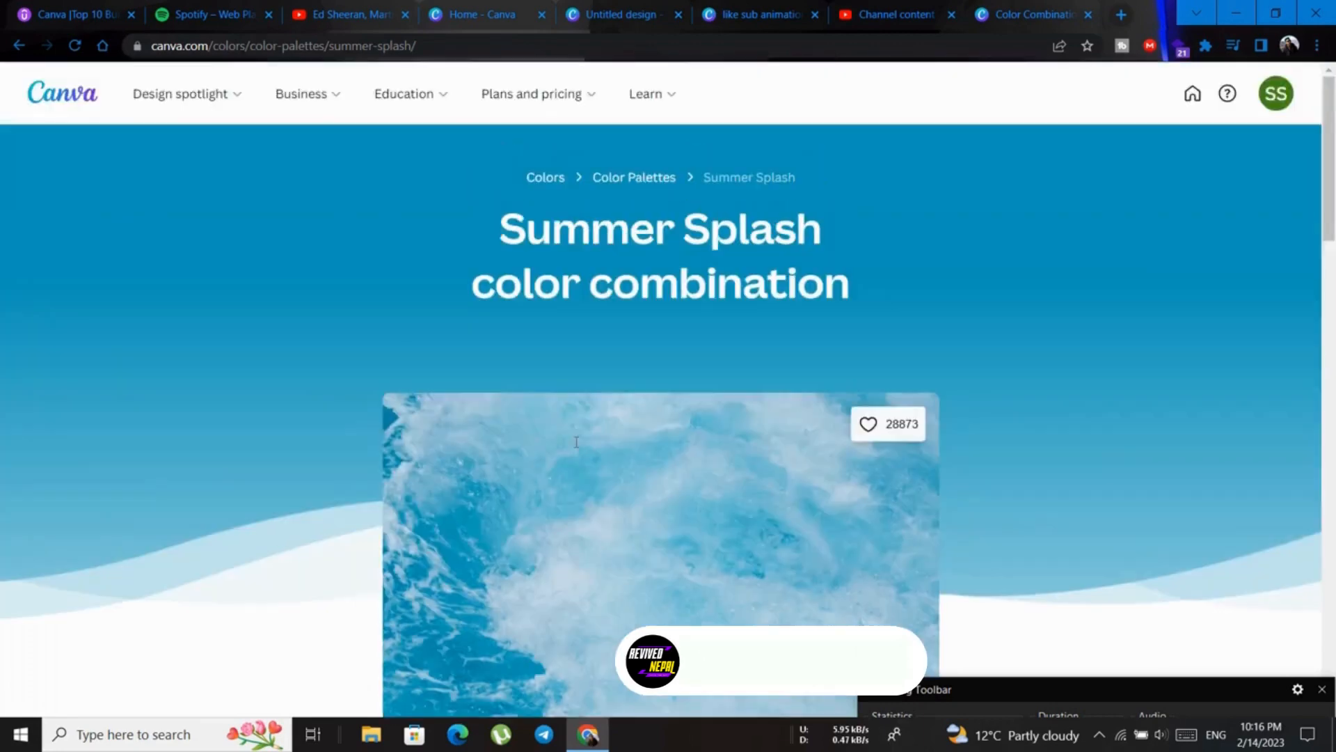
Step: Return to the palettes gallery, open Forever Fields and copy Red Orange #FF4500
{"action": "scroll", "scroll_direction": "down", "scroll_amount": 3}
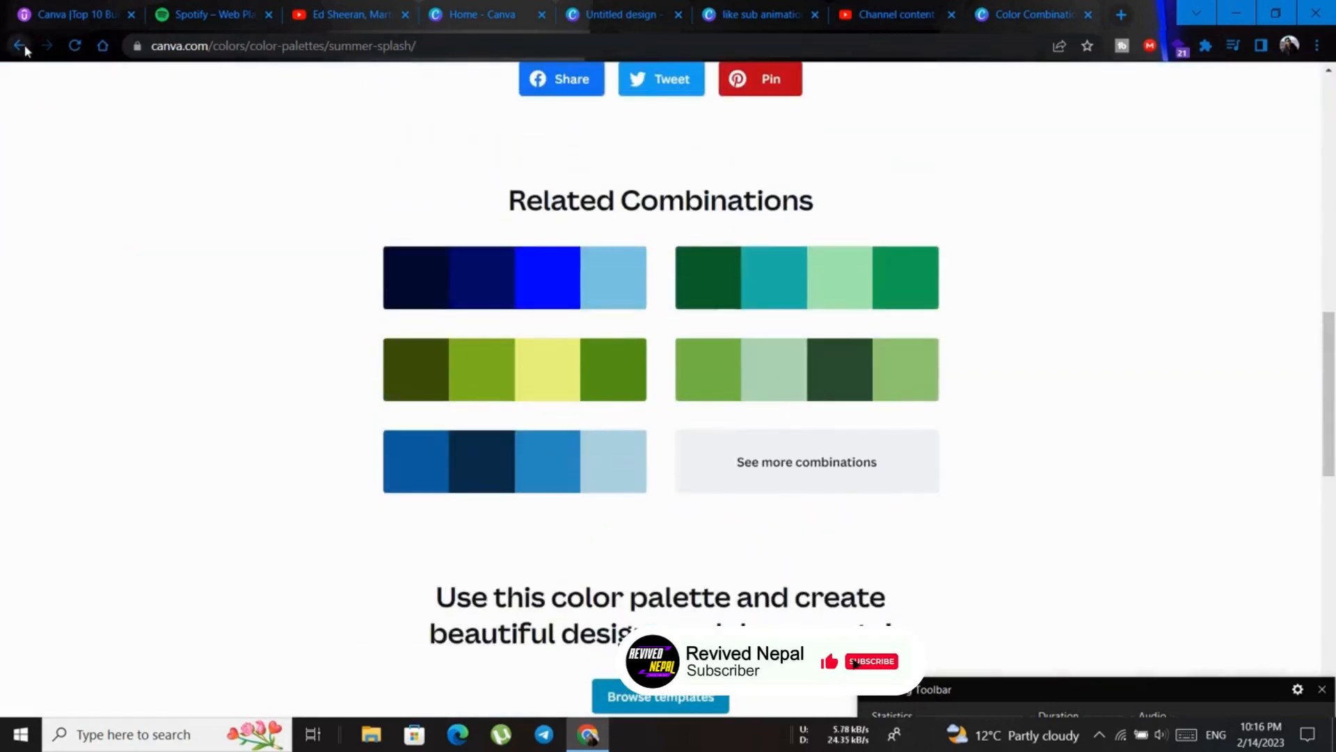
{"action": "left_click", "coordinate": [18, 46]}
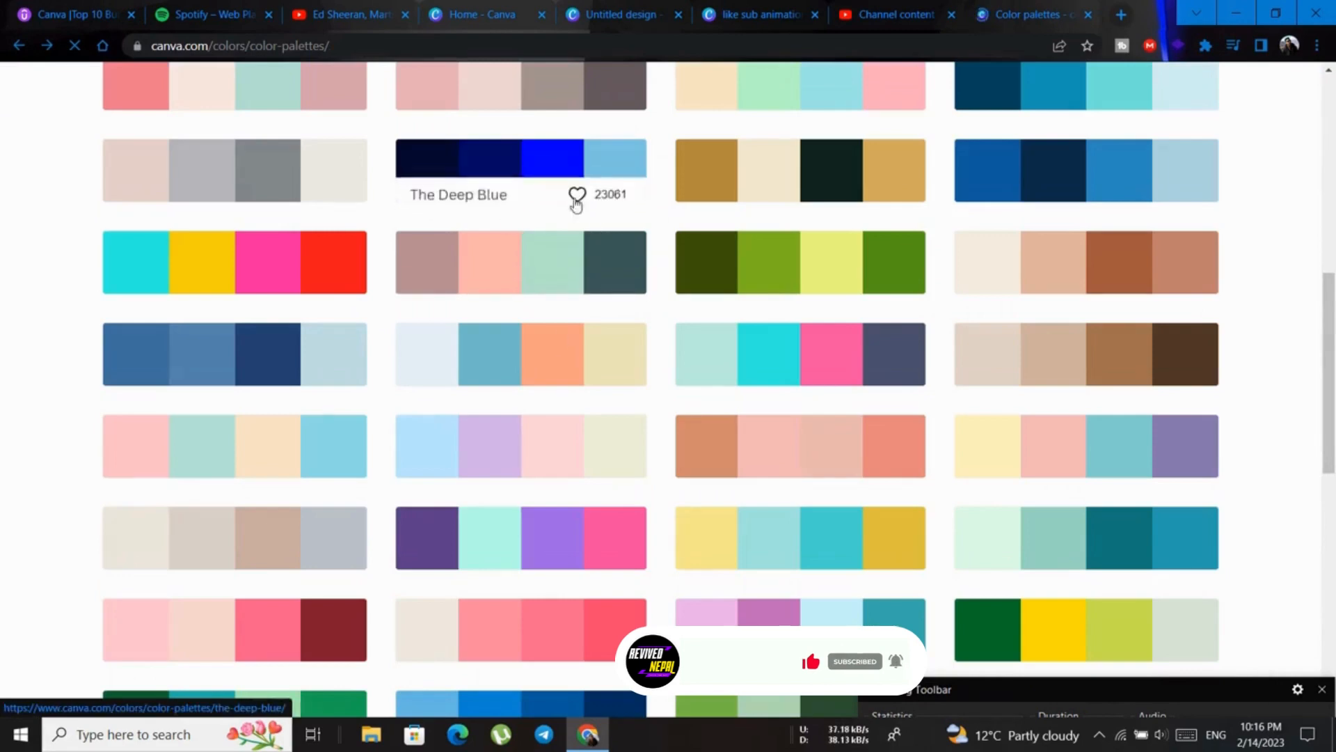
{"action": "scroll", "scroll_direction": "down", "scroll_amount": 3}
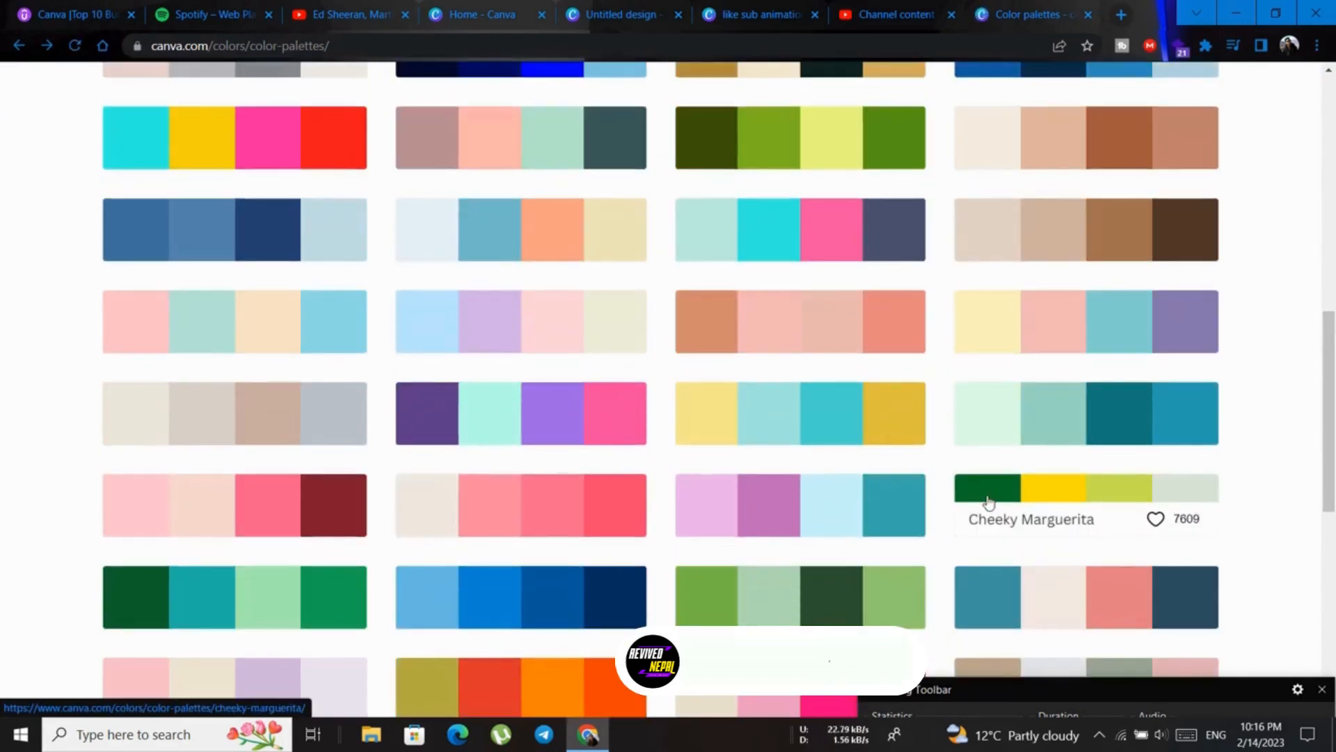
{"action": "scroll", "scroll_direction": "down", "scroll_amount": 3}
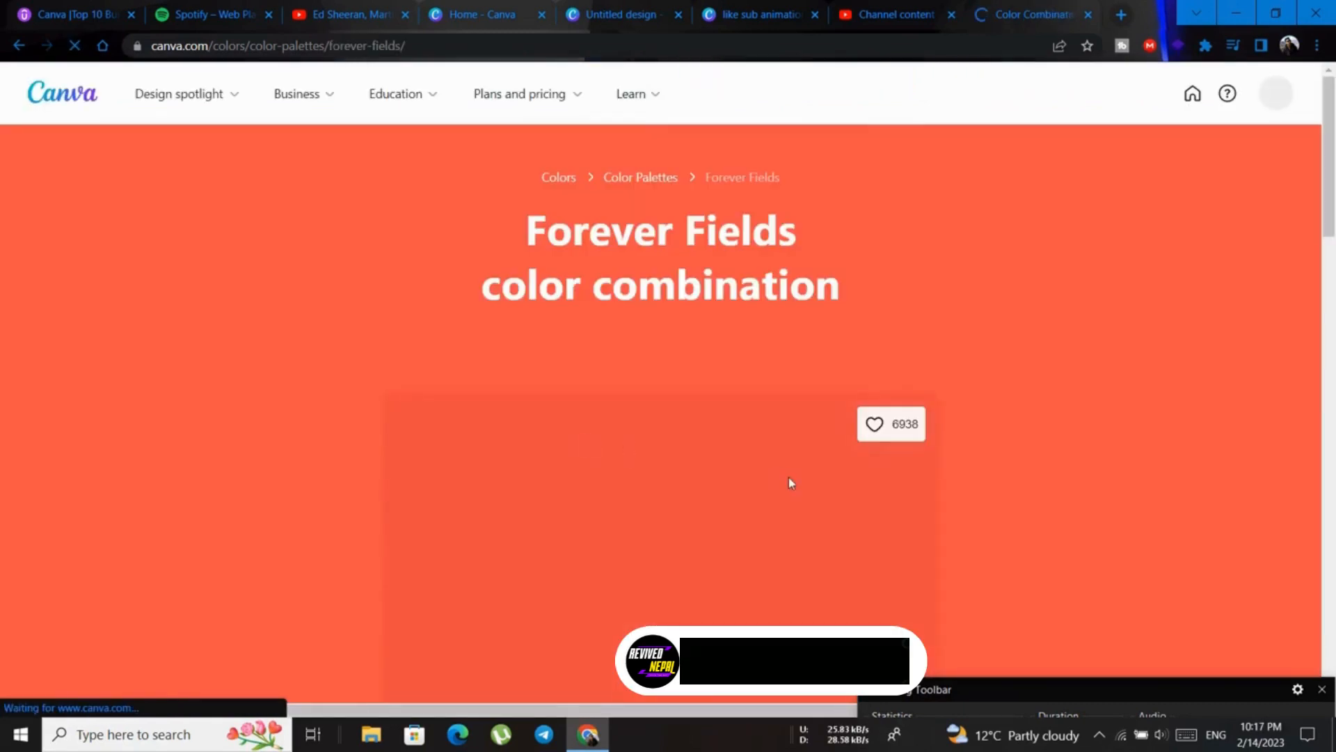
{"action": "scroll", "scroll_direction": "down", "scroll_amount": 3}
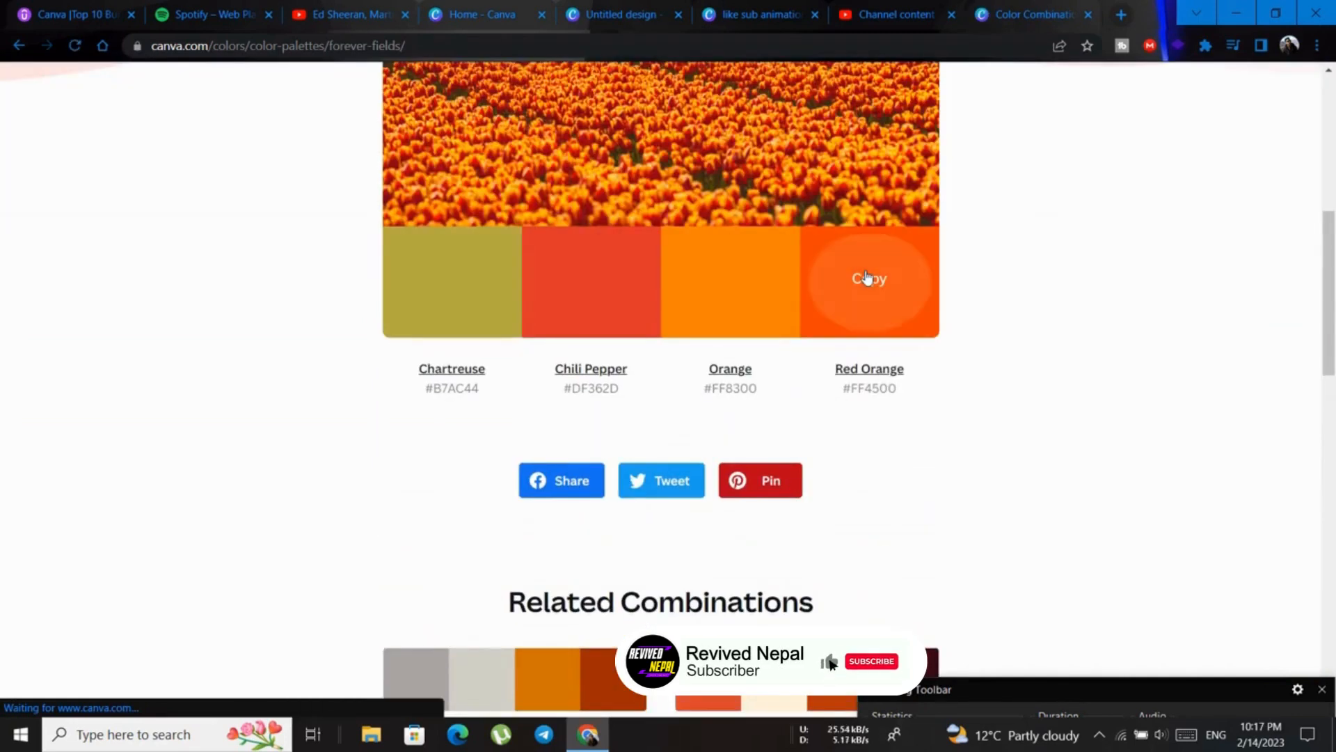
Step: Set the gradient's colours to Red Orange #FF4500 and Orange #FF8300
{"action": "left_click", "coordinate": [618, 15]}
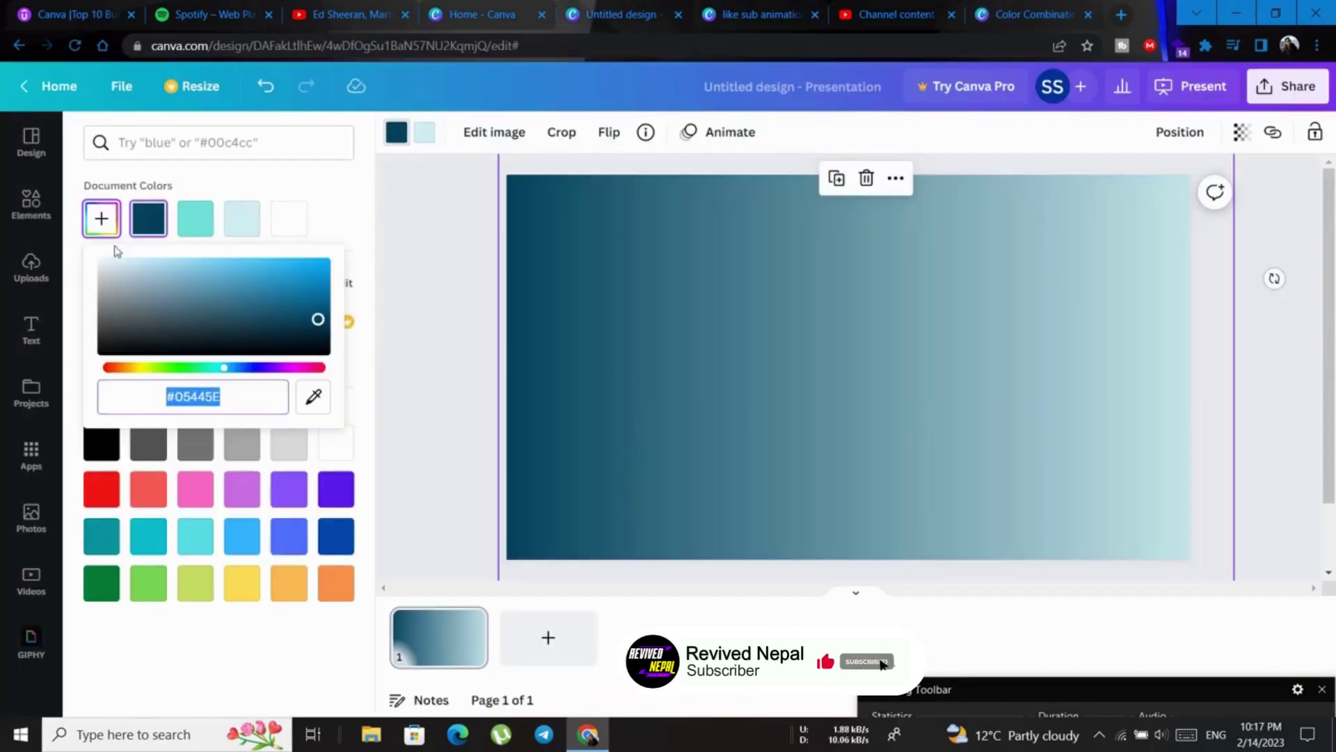
{"action": "left_click", "coordinate": [193, 396]}
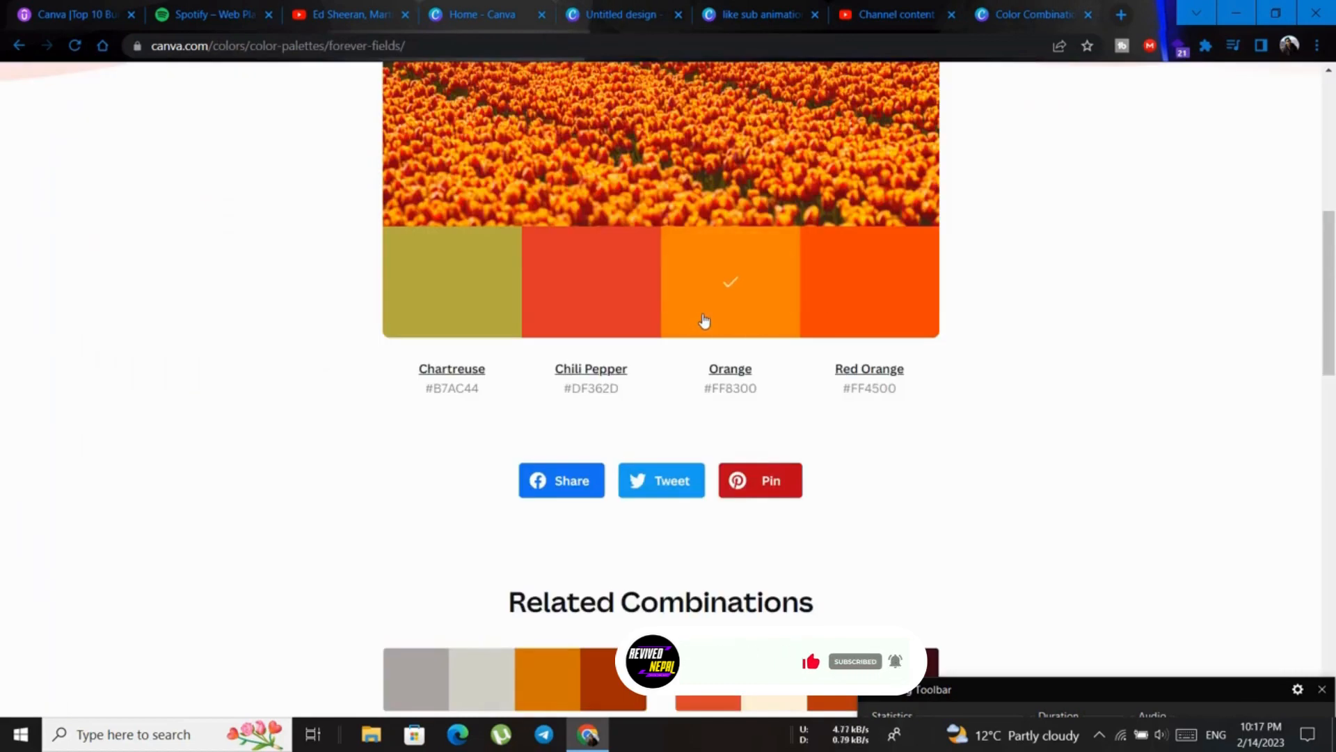
{"action": "left_click", "coordinate": [620, 15]}
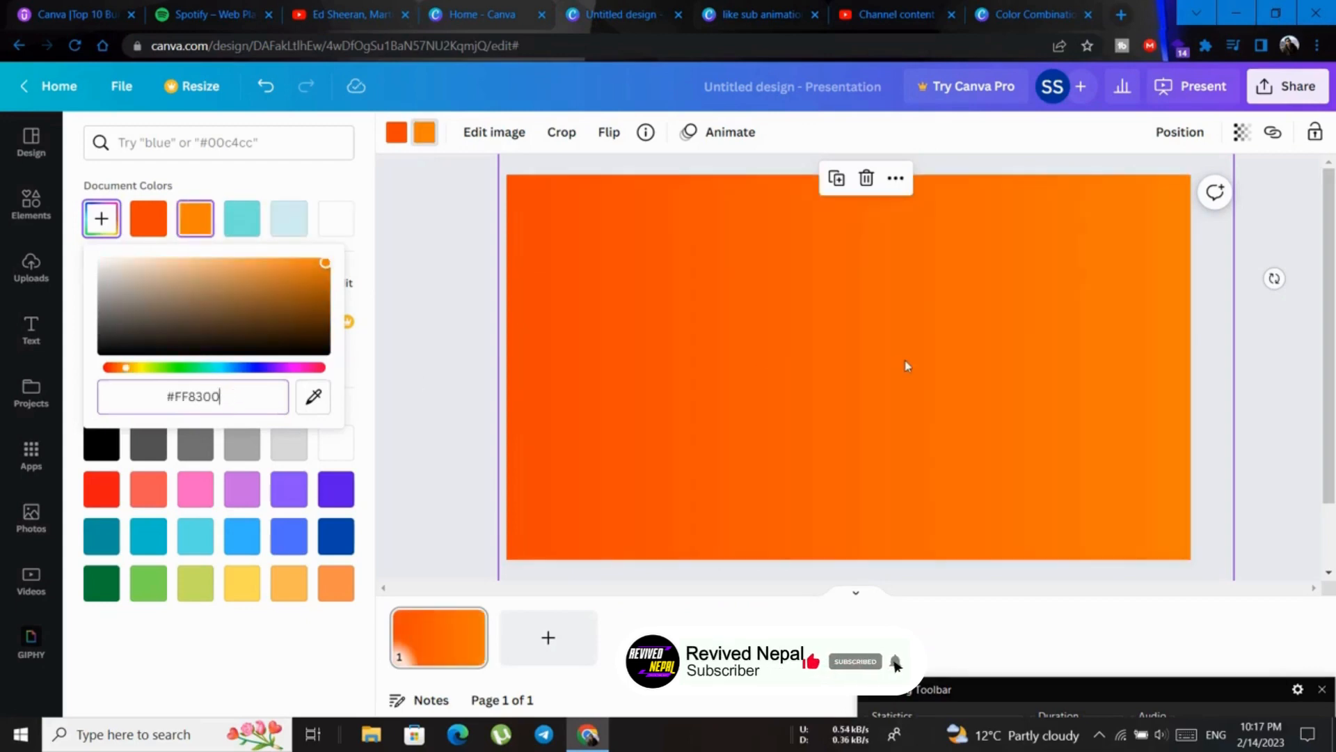
{"action": "mouse_move", "coordinate": [1063, 418]}
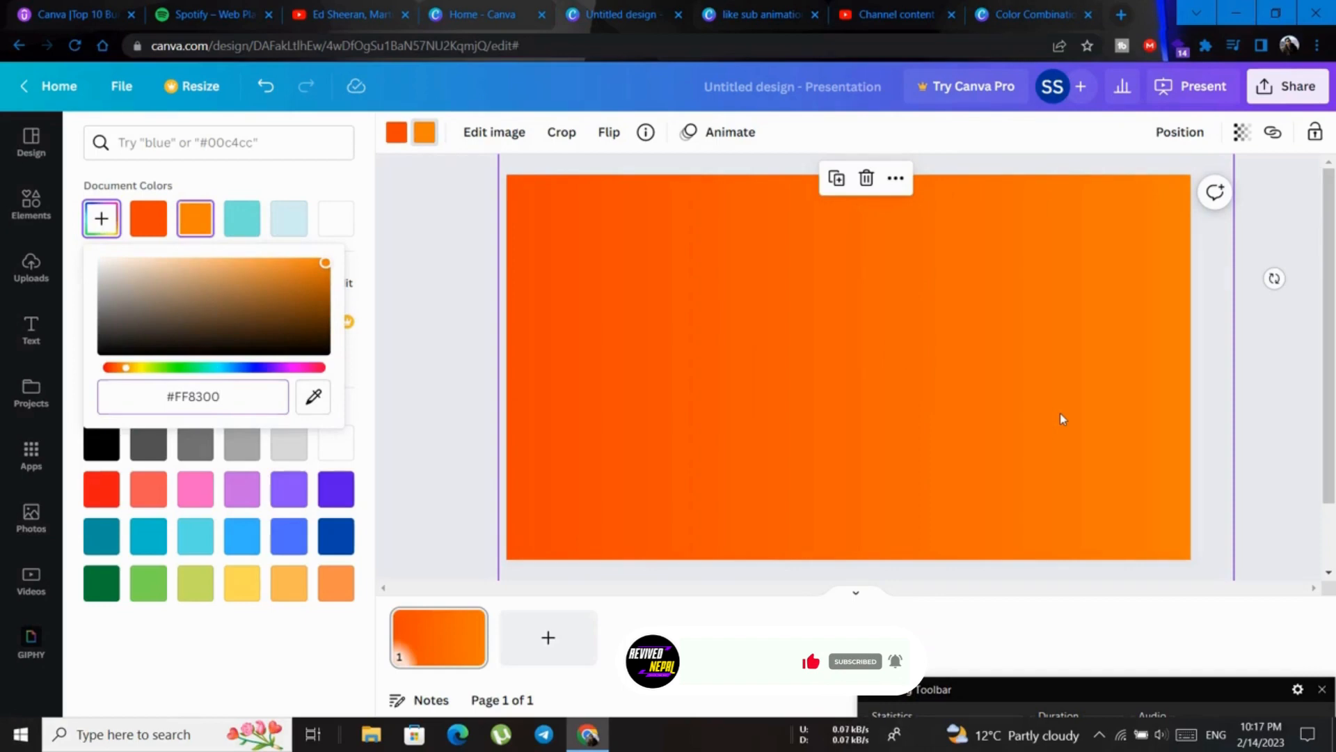